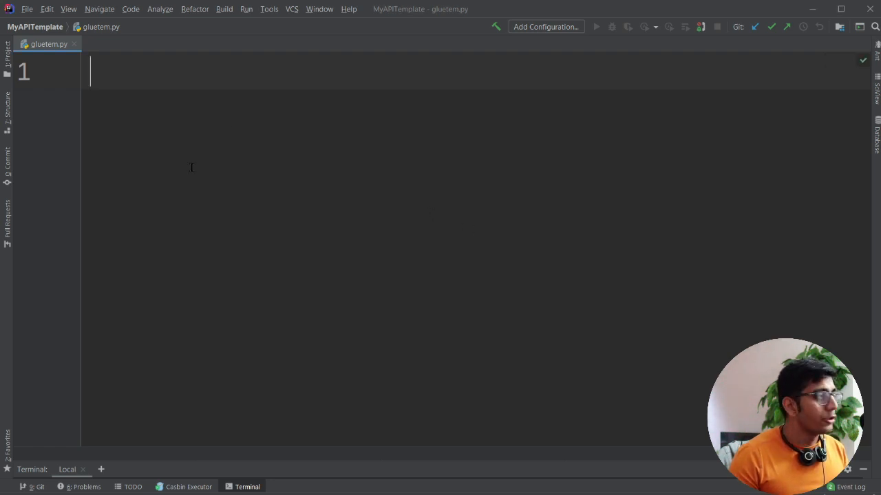
# Start a try block importing os, json and boto3
pyautogui.write('try:')
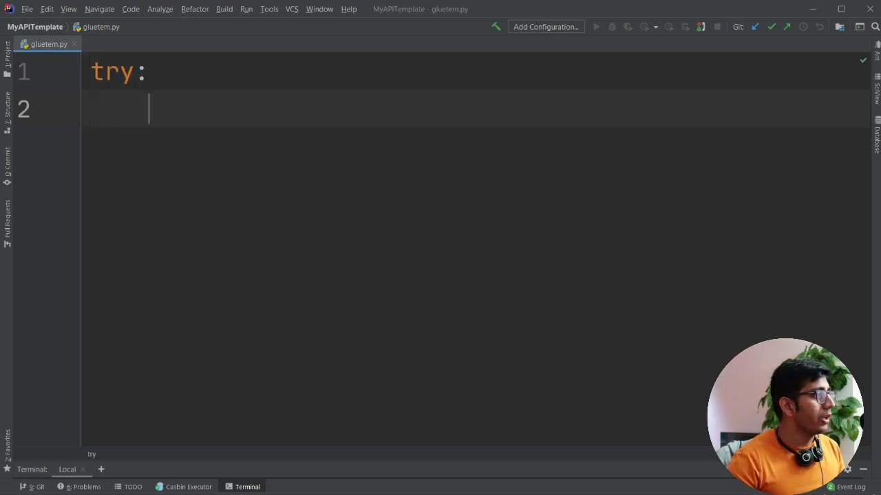
pyautogui.write('import os')
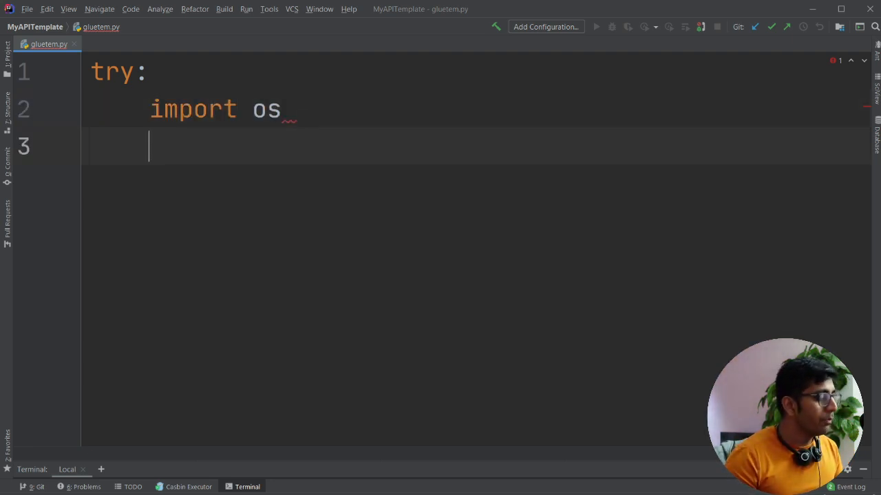
pyautogui.write('import j')
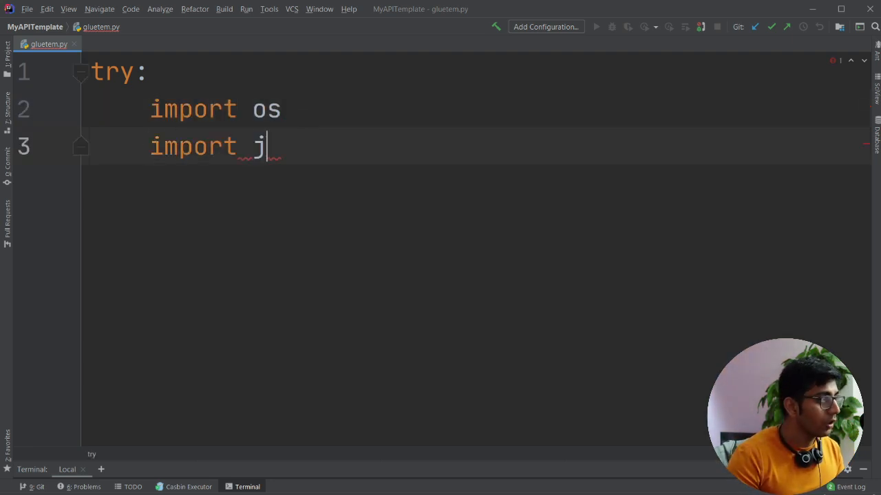
pyautogui.write('son')
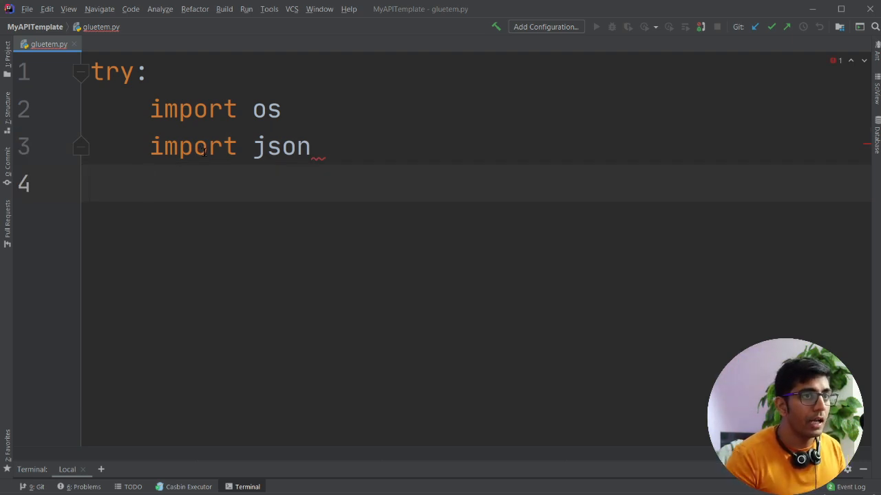
pyautogui.write('import')
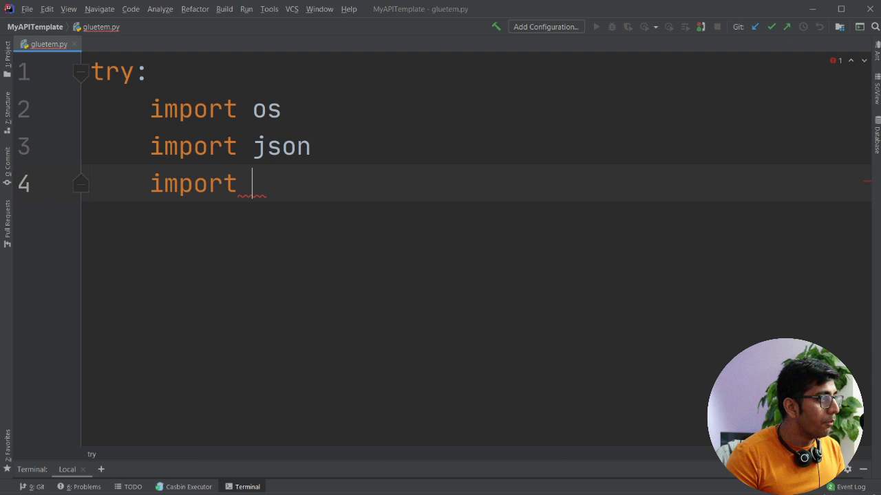
pyautogui.write('boto3')
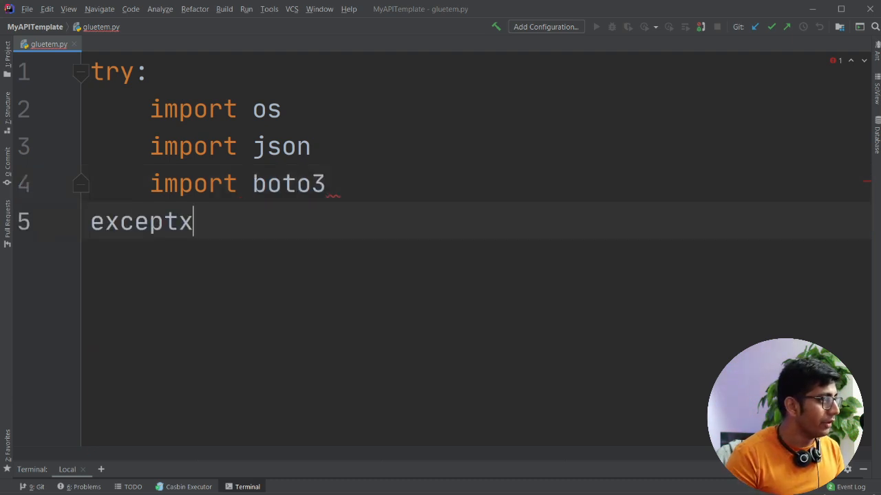
# Add except Exception as e raising "Some Modules are Missing :{}".format(e)
pyautogui.press('BackSpace')
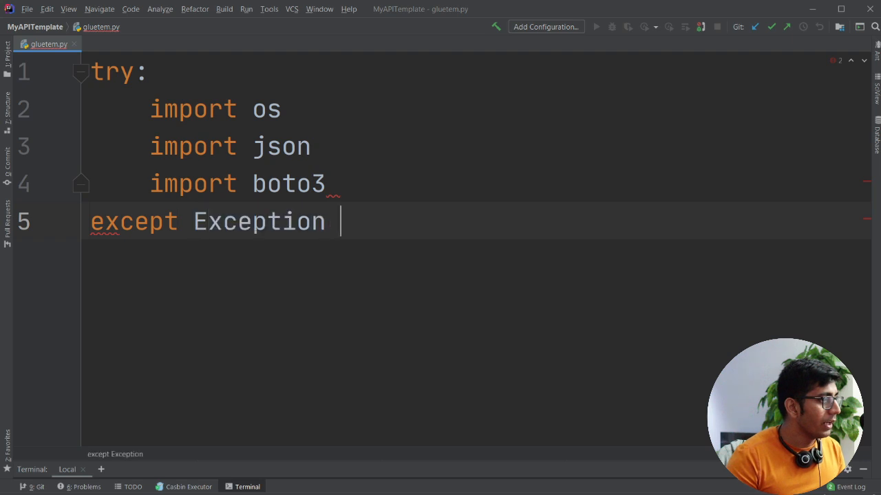
pyautogui.write('as e')
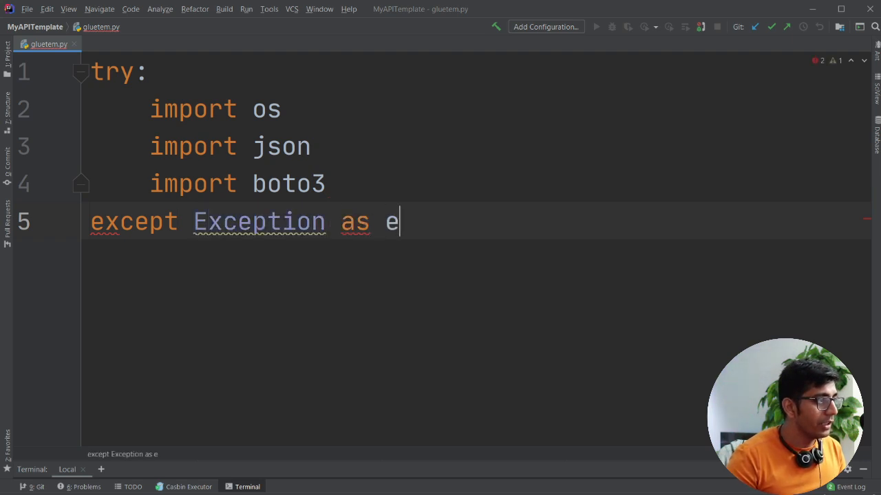
pyautogui.write(':')
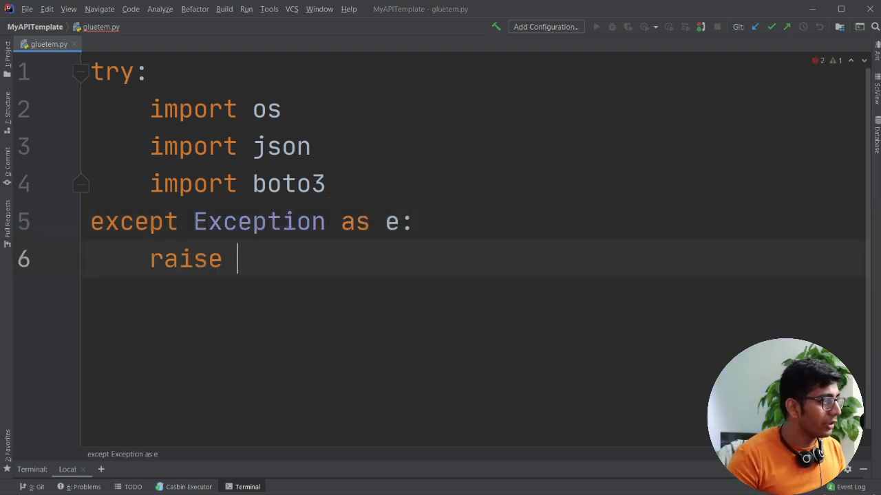
pyautogui.write('("S"')
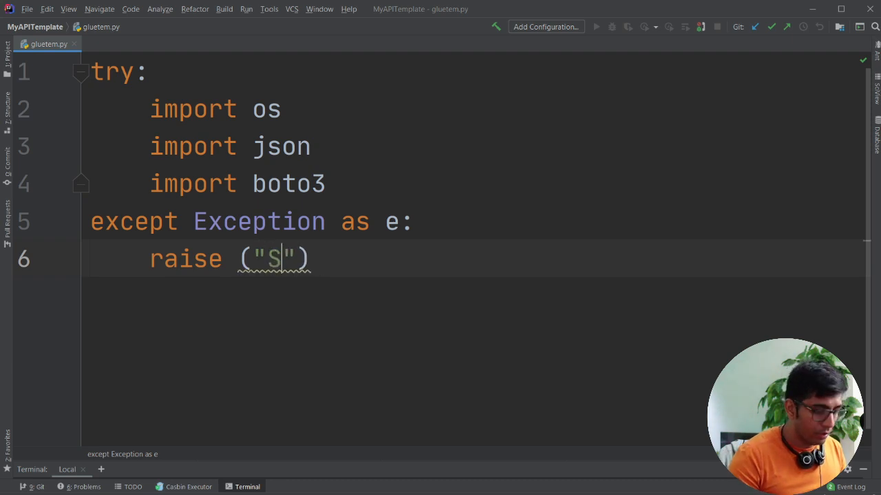
pyautogui.write('ome Modu')
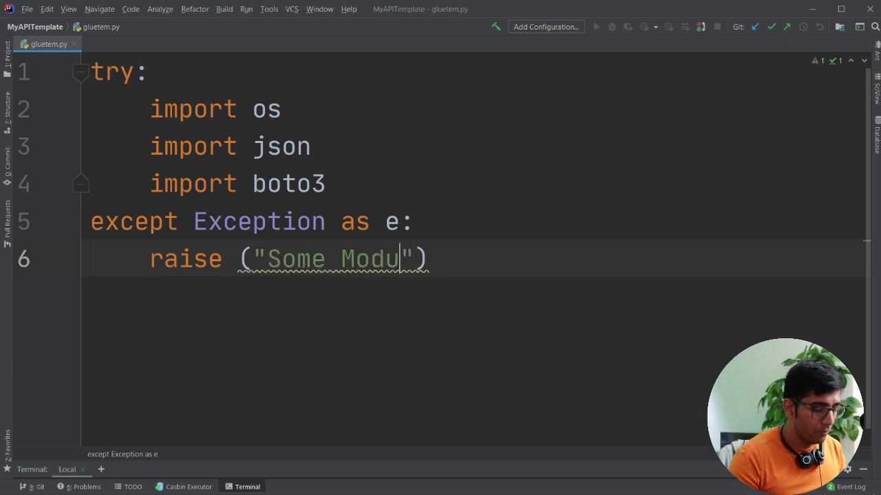
pyautogui.write('les are moissing :{')
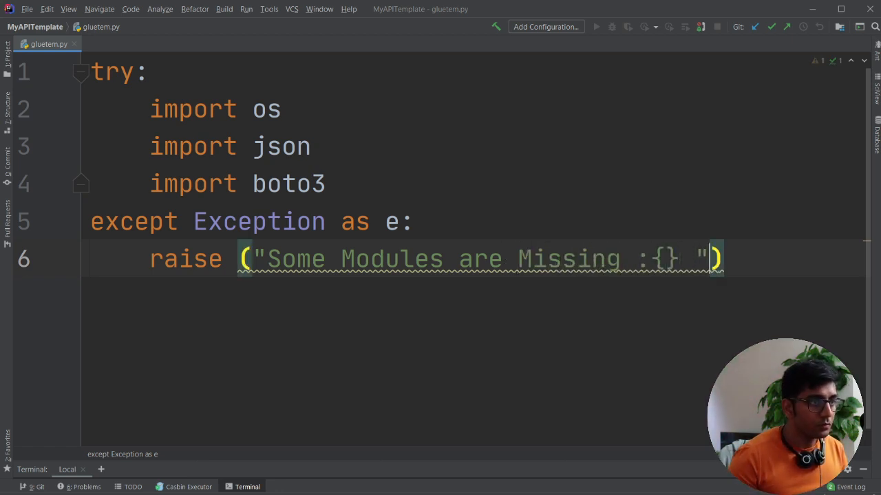
pyautogui.write('.format(e')
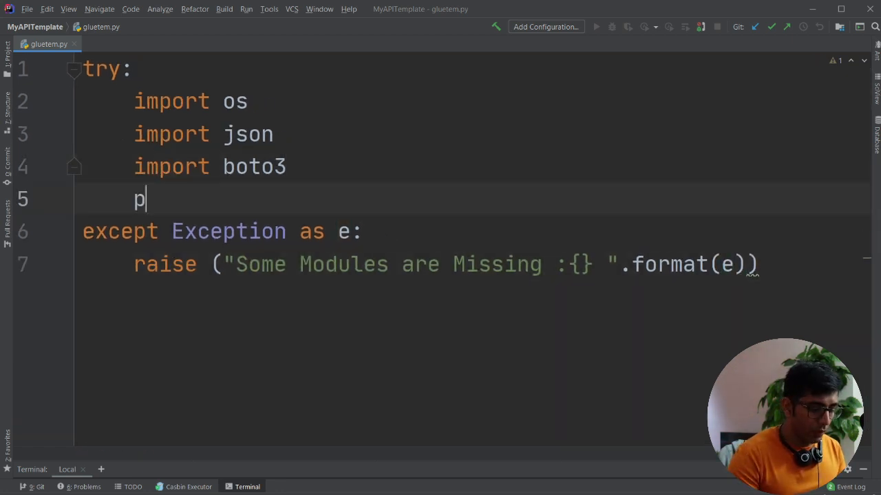
# After the imports, print "All Modules loaded ..." with __name__ and add spacing lines
pyautogui.write('rint("")')
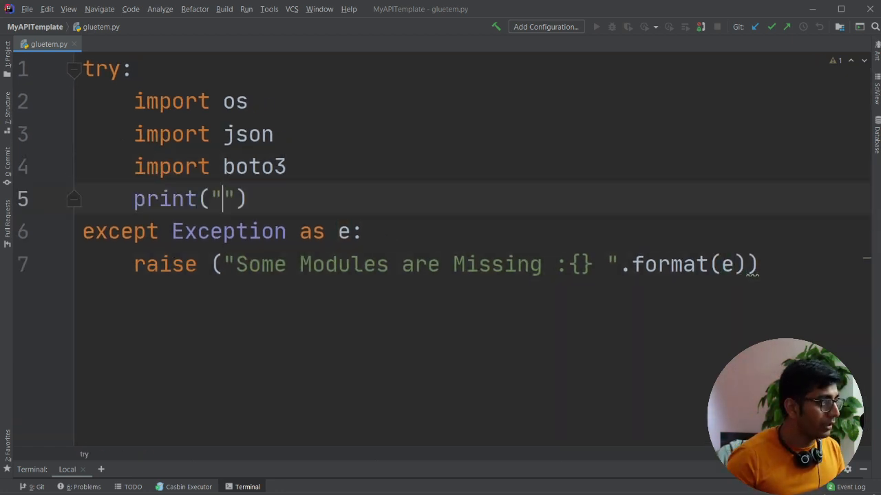
pyautogui.write('__n')
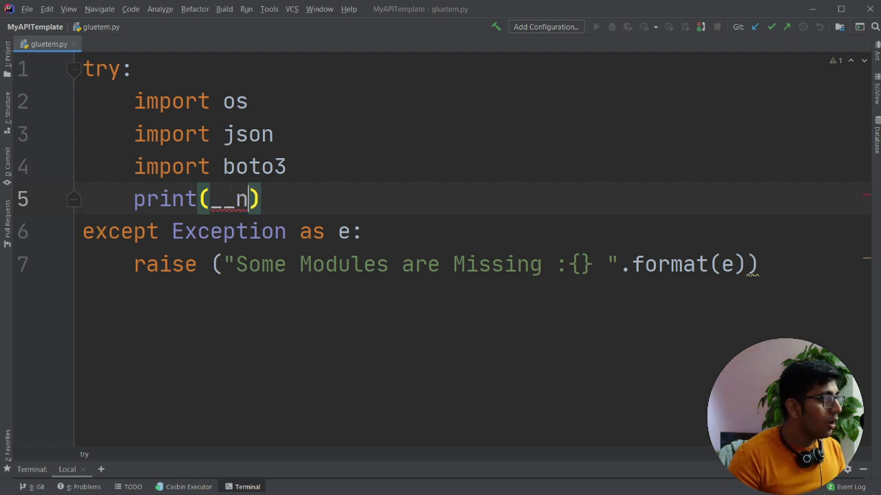
pyautogui.press('BackSpace')
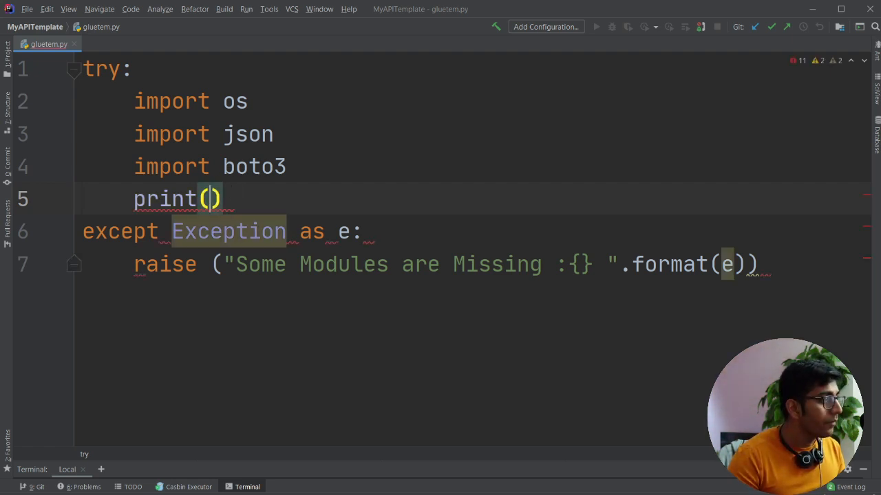
pyautogui.write('"All Modules"')
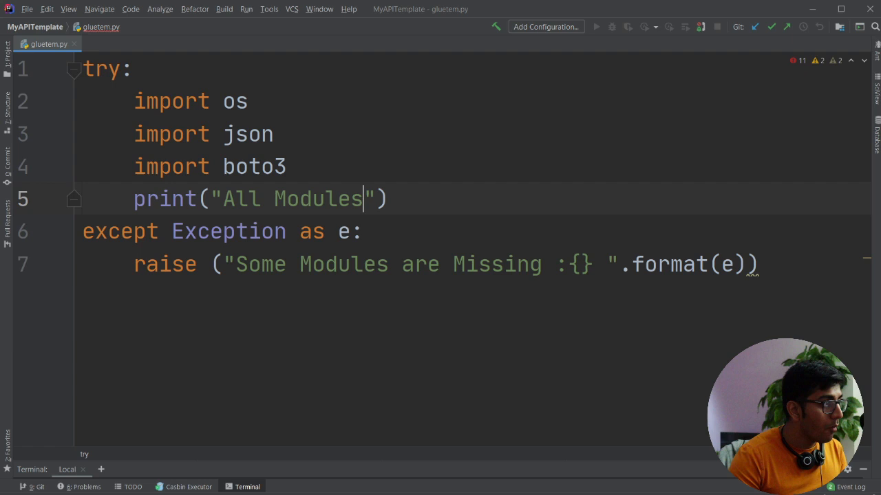
pyautogui.write('loadeed')
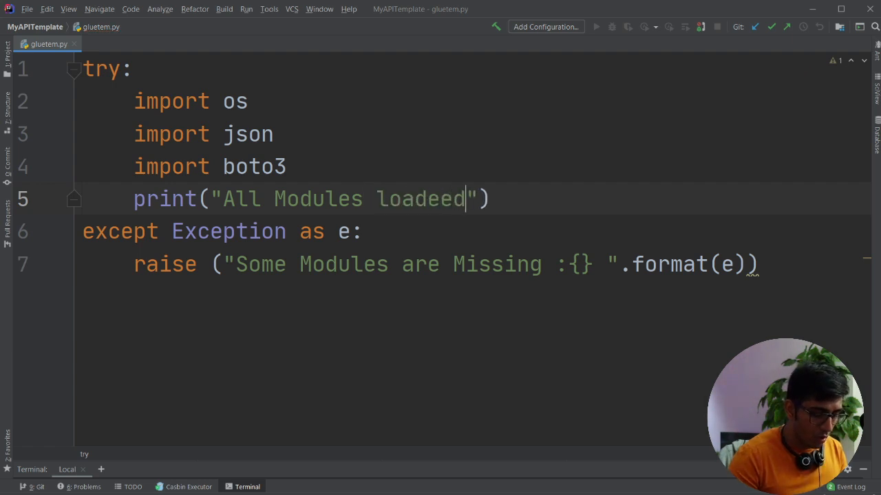
pyautogui.write('loaded')
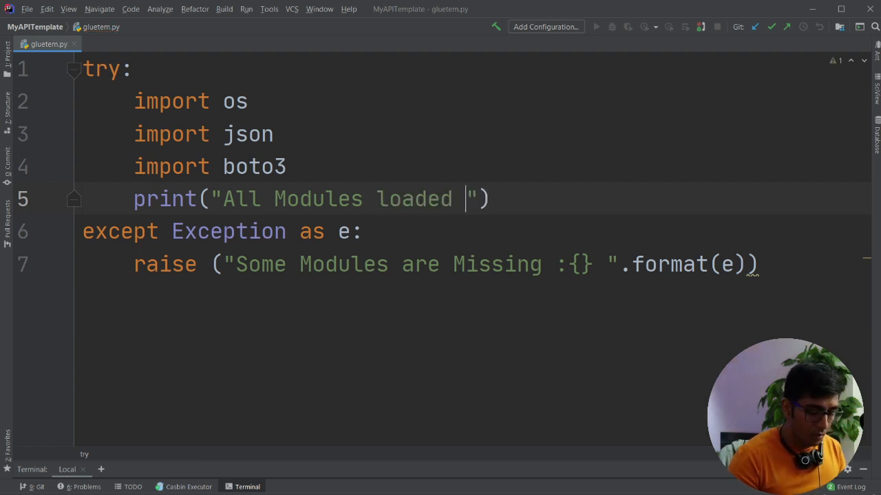
pyautogui.write('...,')
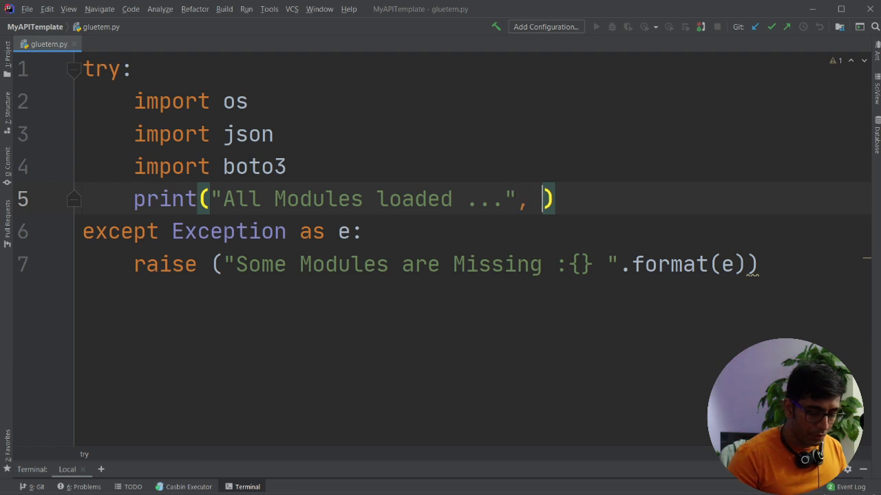
pyautogui.write('__')
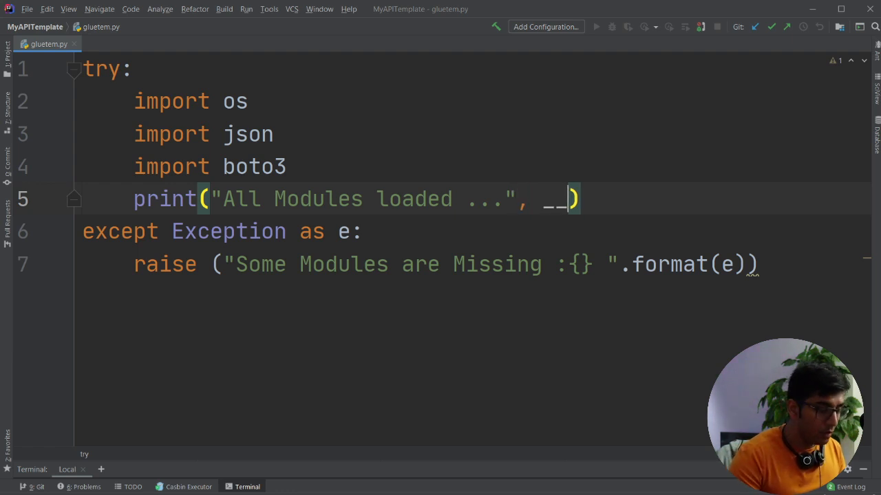
pyautogui.write('name__')
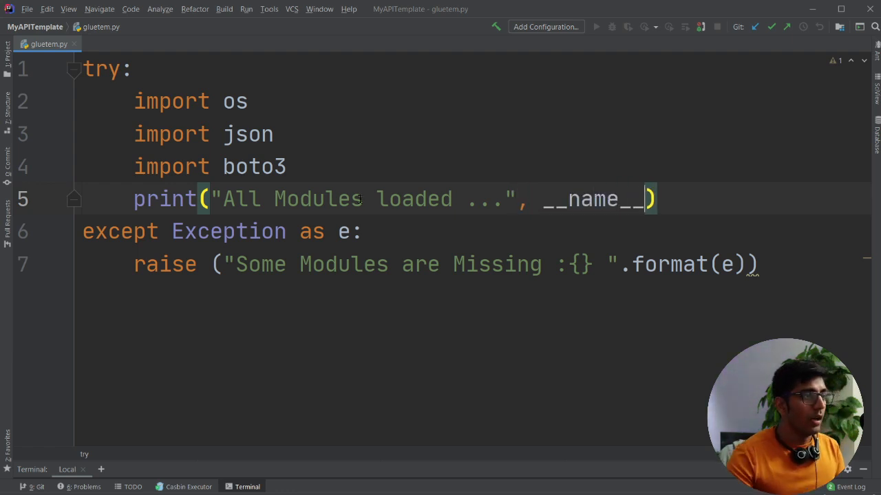
pyautogui.press('Enter')
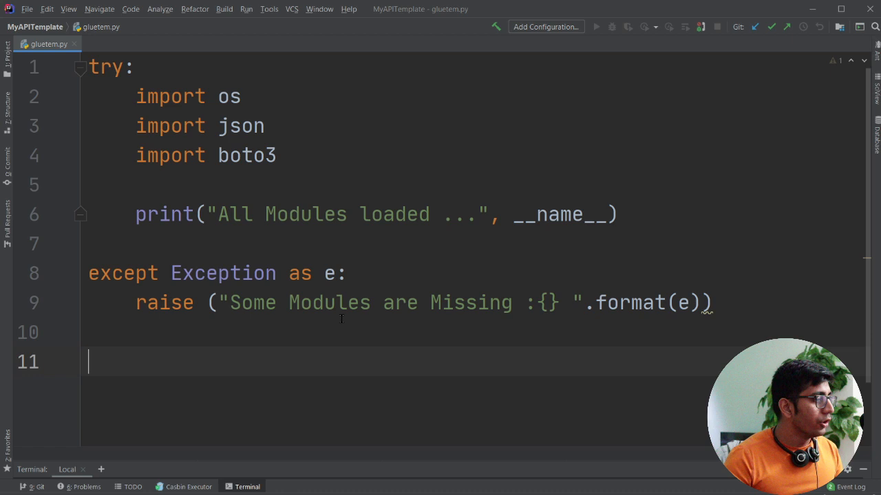
# Declare global AWS_ACCESS_KEY, AWS_SECRET_KEY, AWS_REGION_NAME as "XXXX", "XXXXX", "us-east-1" and start a class
pyautogui.scroll(-3)
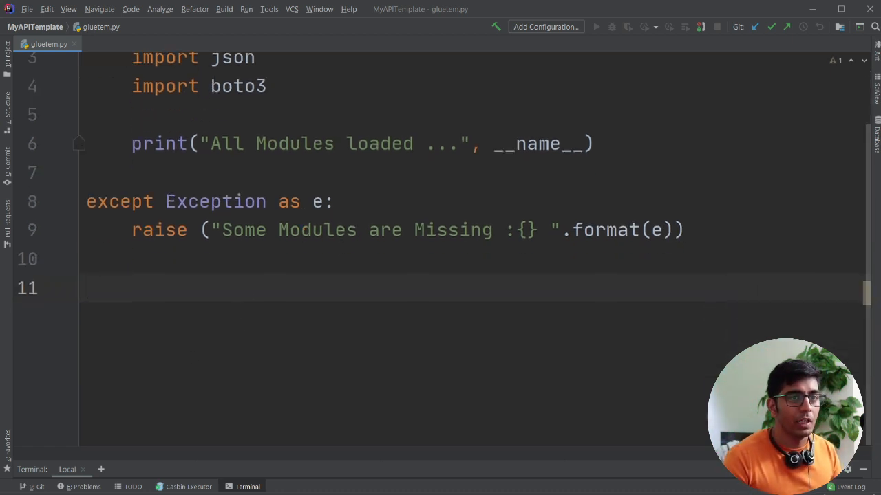
pyautogui.write('global AWS_ACCESS_KEY')
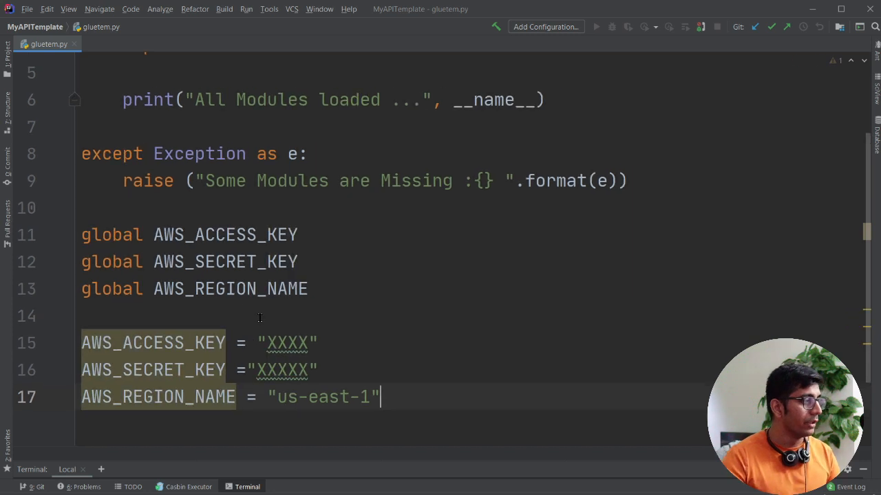
pyautogui.doubleClick(288, 344)
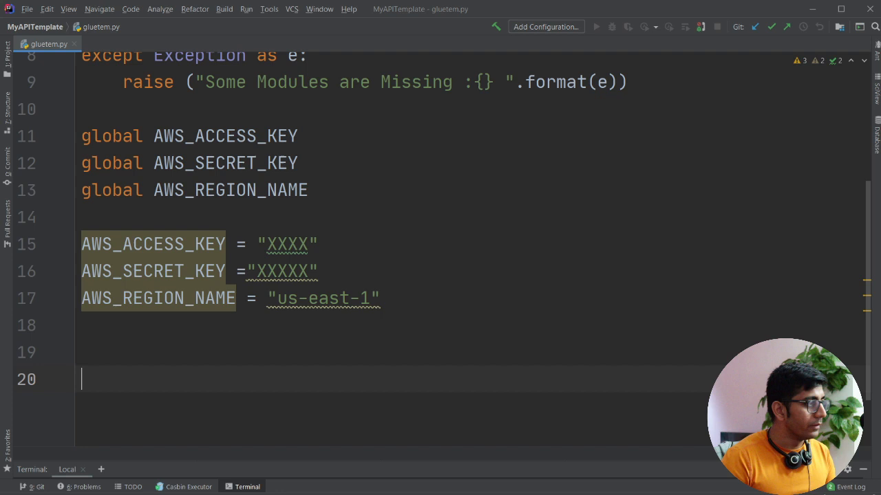
pyautogui.write('class S')
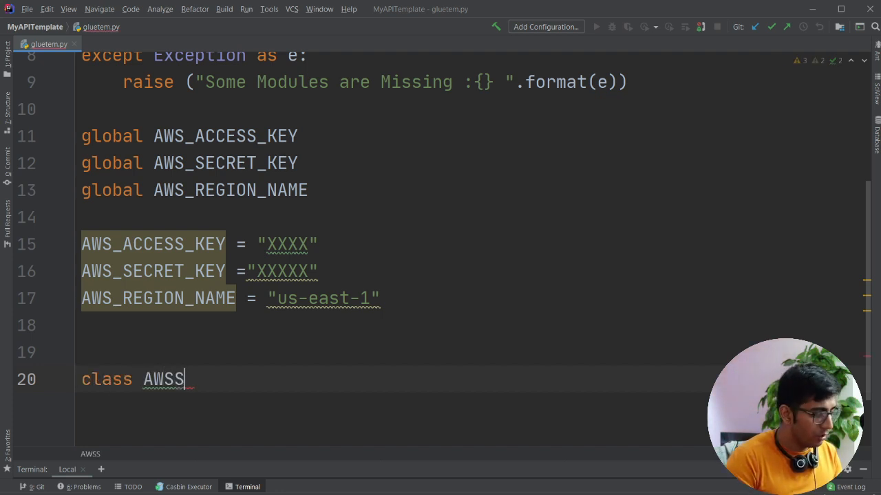
# Name the class AwsSecretManager inheriting from object, correcting typos along the way
pyautogui.write('ec')
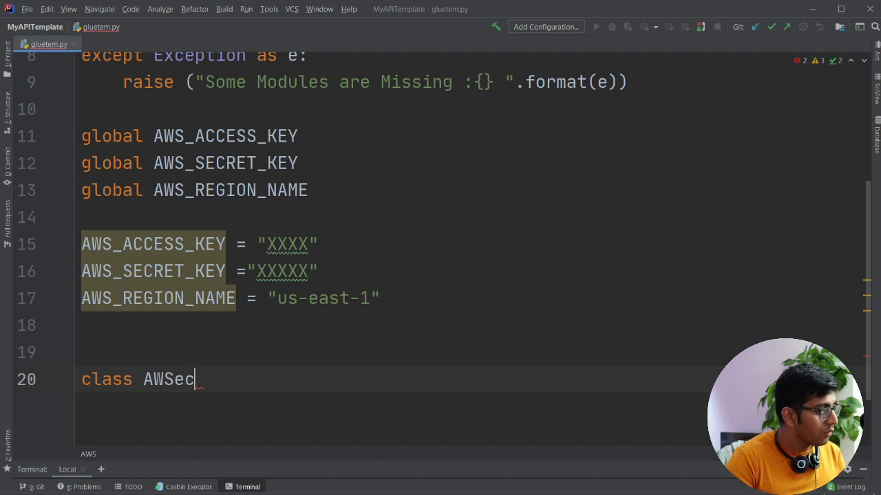
pyautogui.write('retmanahge')
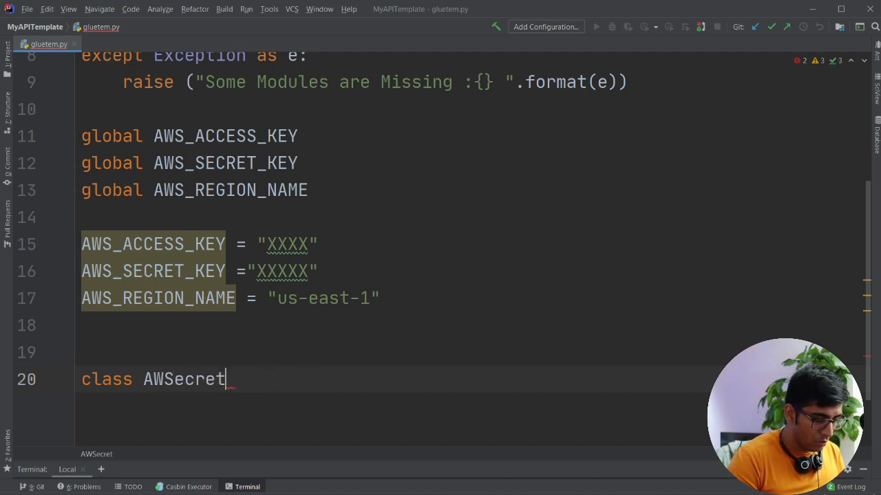
pyautogui.press('BackSpace')
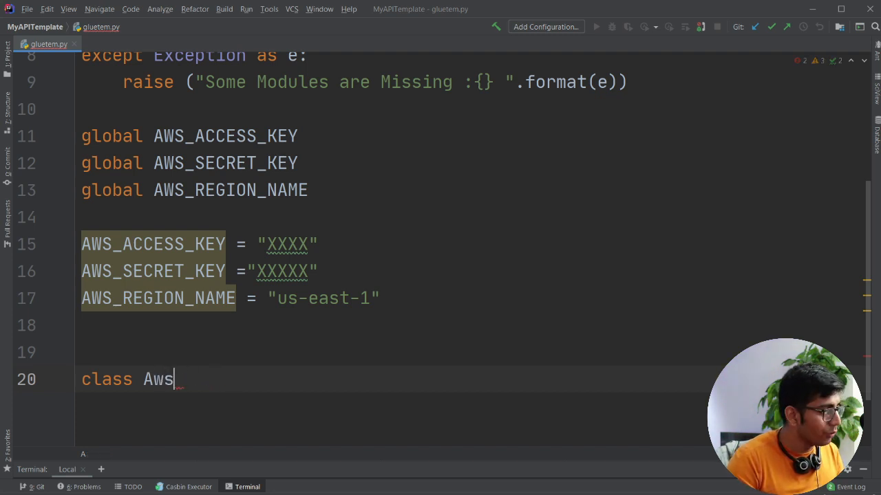
pyautogui.write('Secret')
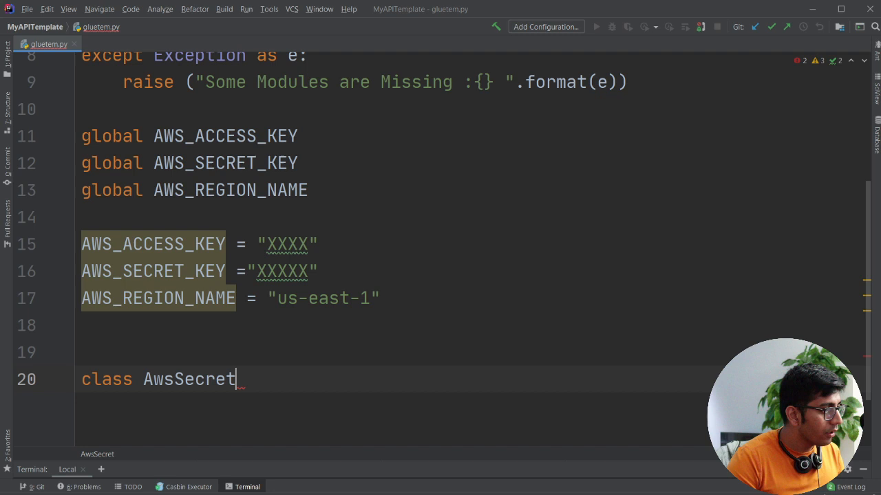
pyautogui.write('M')
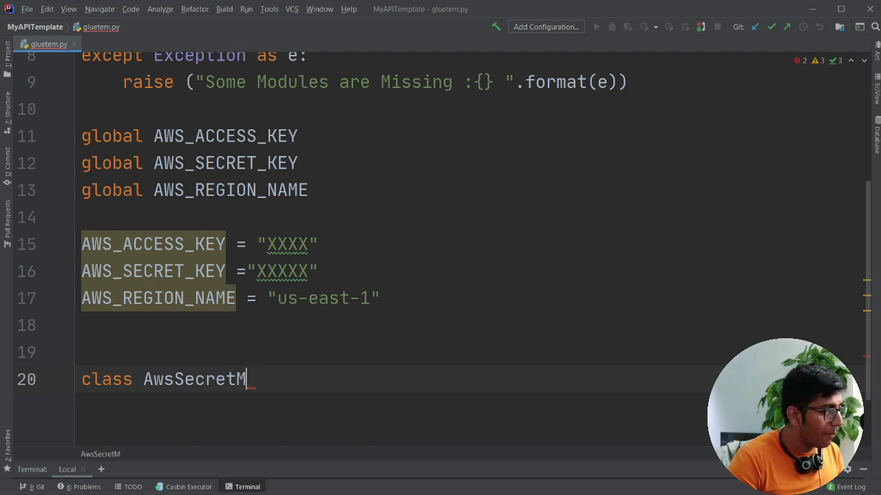
pyautogui.write('ana')
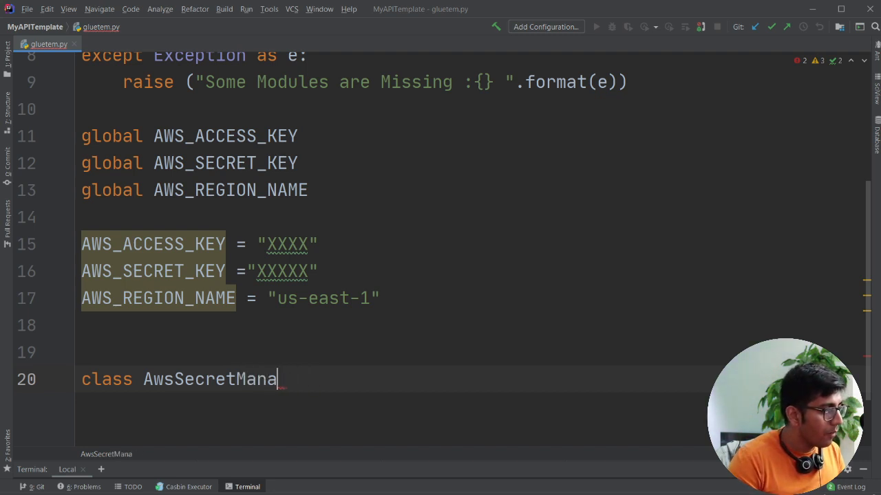
pyautogui.press('Backspace')
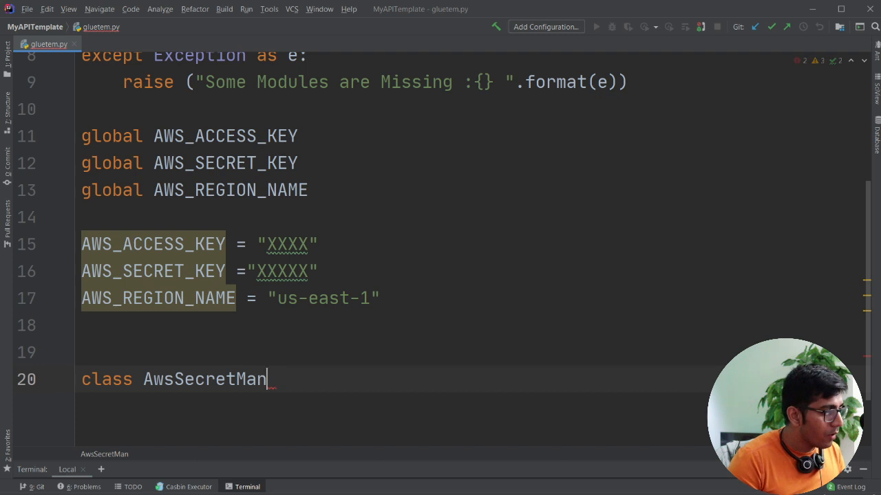
pyautogui.write('ager()')
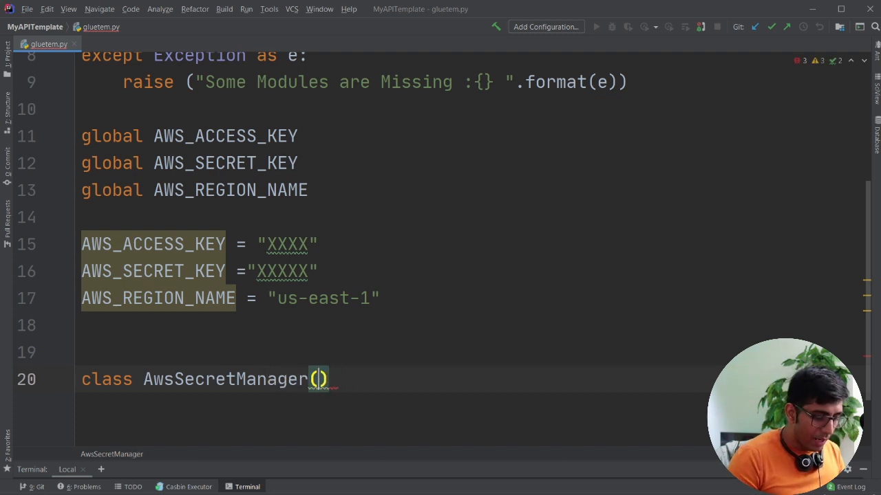
pyautogui.write('object')
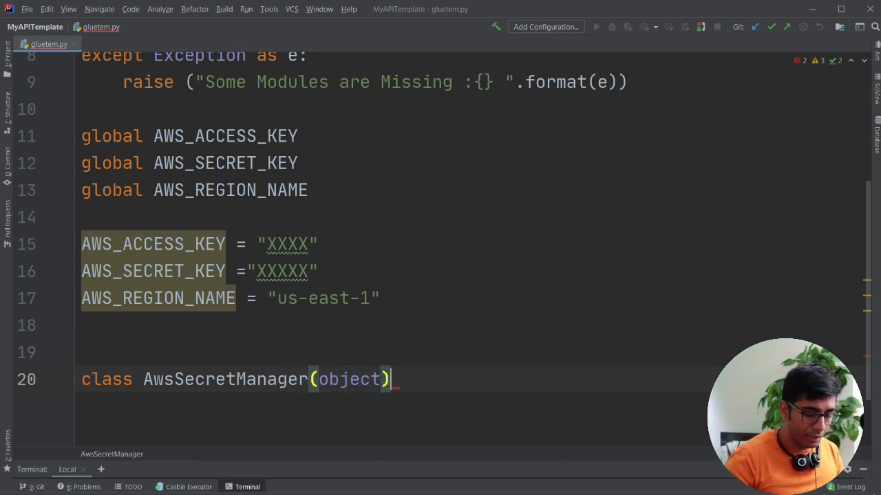
pyautogui.write(':')
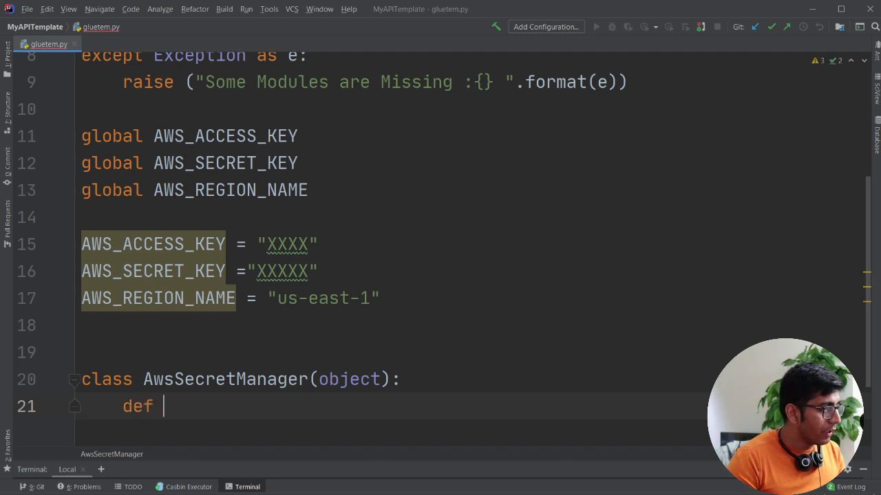
# Begin the __init__(self) method inside the class
pyautogui.write('__init__(self):')
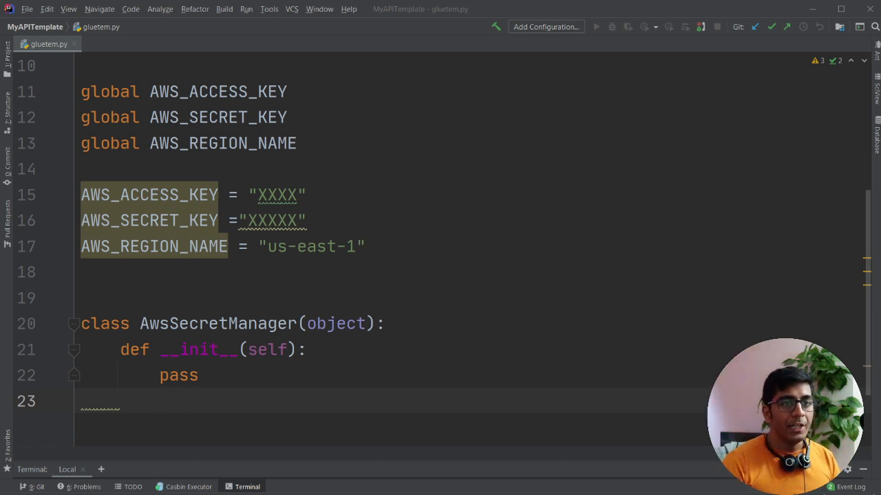
pyautogui.moveTo(331, 347)
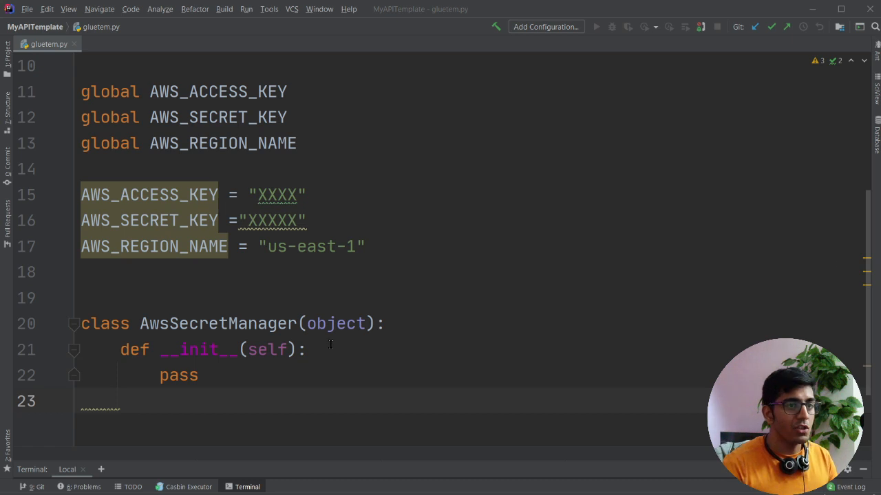
# Create self._session as boto3.session.Session() and a secretsmanager client from the AWS key, secret and region
pyautogui.write('self.session = boto3.session.Session()')
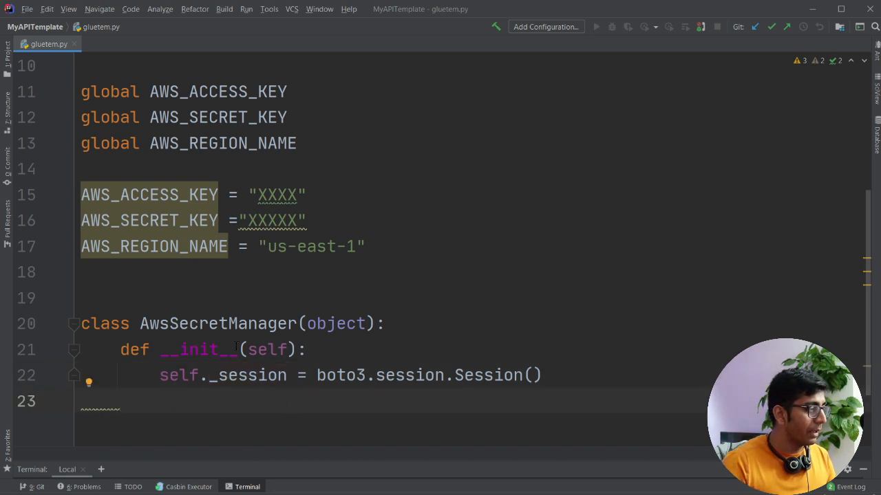
pyautogui.doubleClick(246, 374)
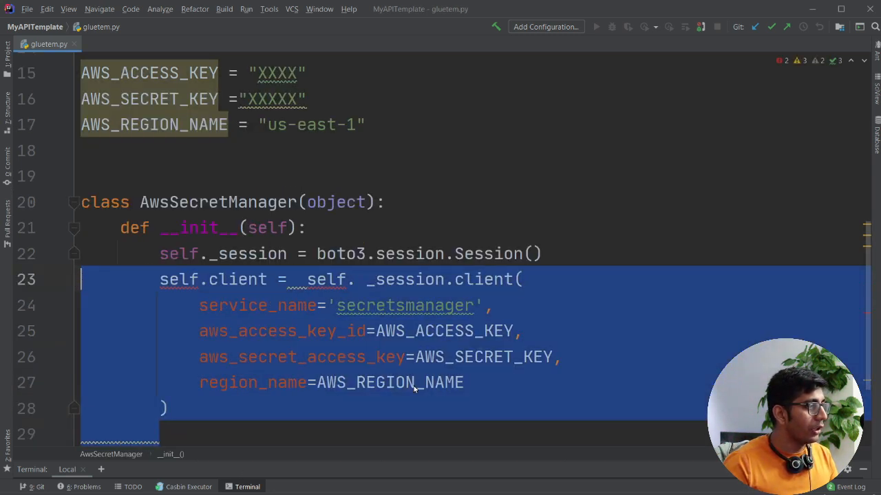
pyautogui.doubleClick(403, 280)
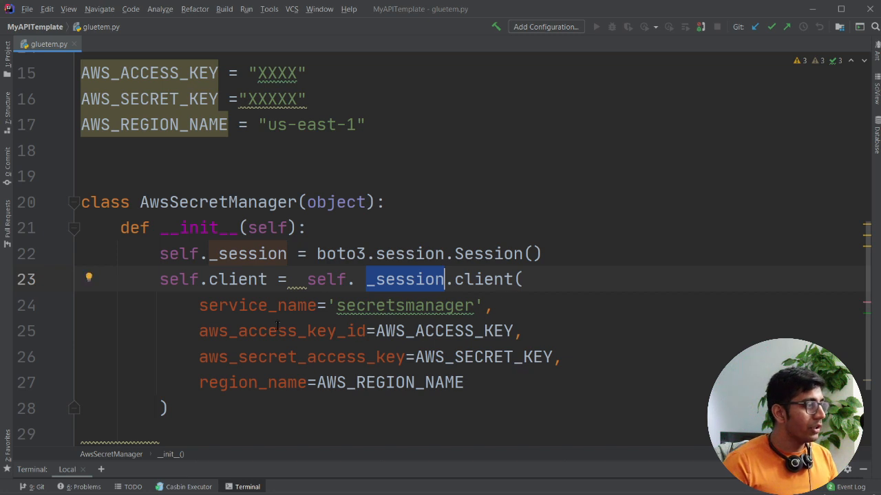
pyautogui.doubleClick(405, 306)
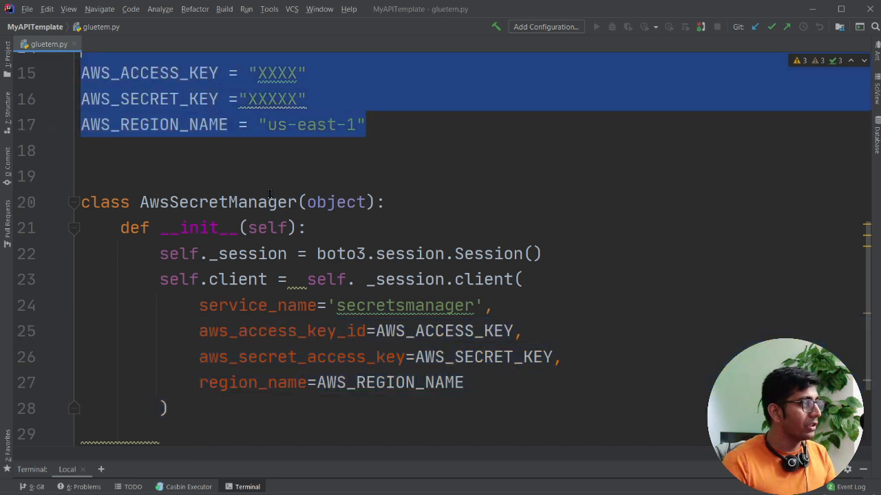
pyautogui.moveTo(316, 458)
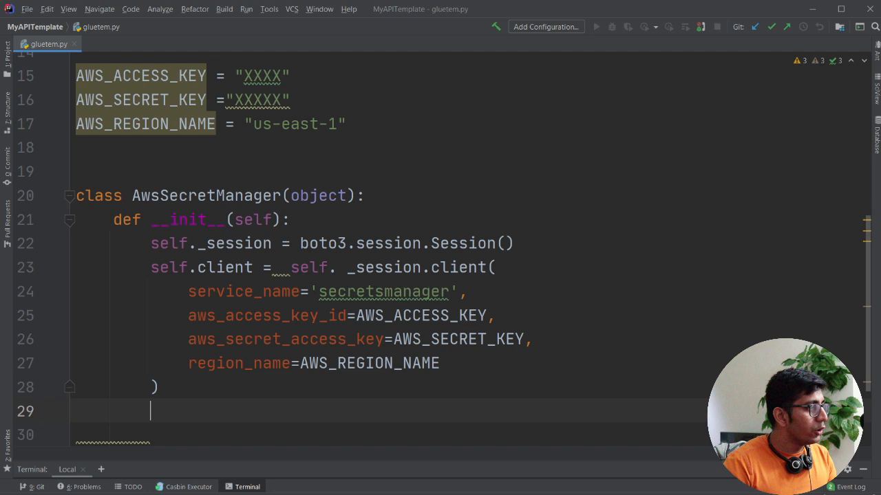
# Add a get_secrets(self) method whose body is just pass
pyautogui.write('def')
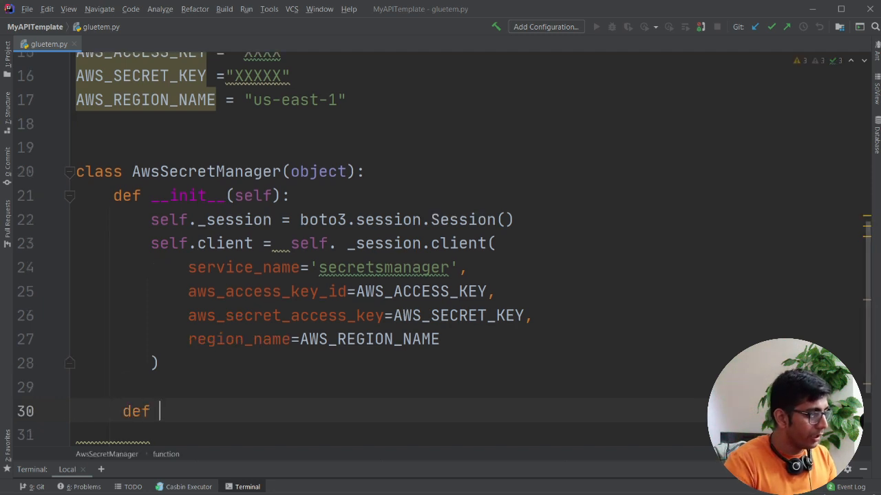
pyautogui.write('get_secr')
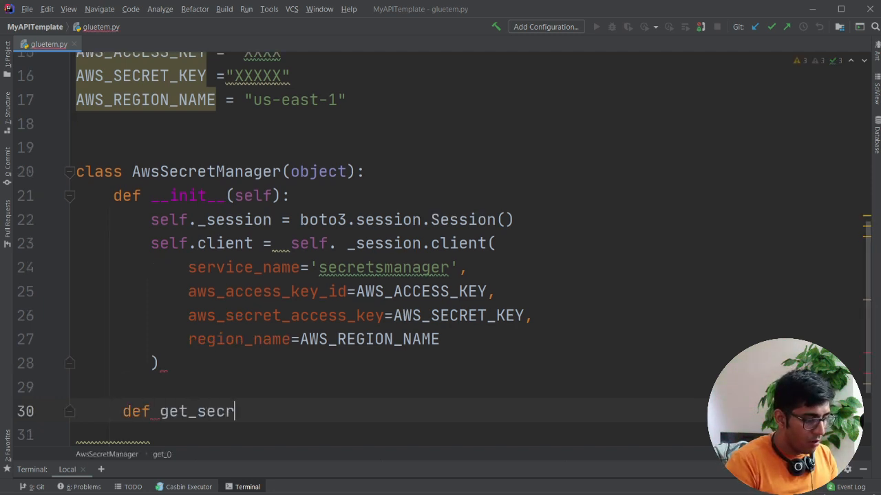
pyautogui.write('ets(self):')
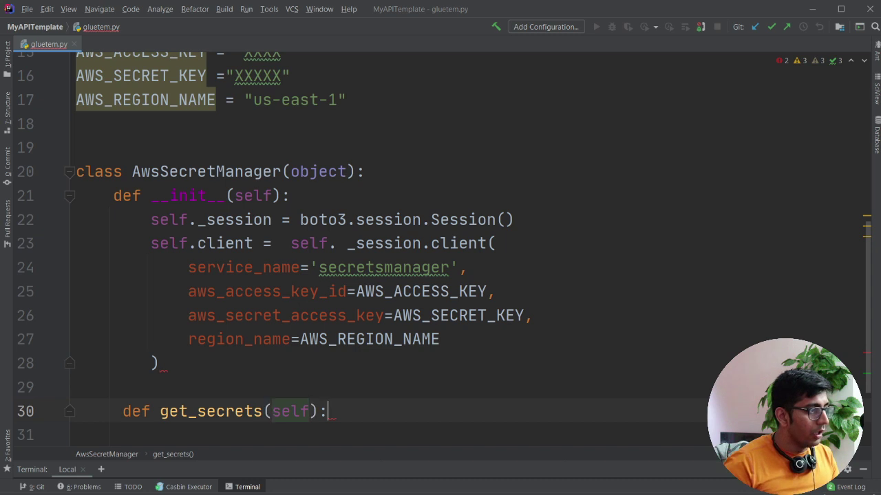
pyautogui.write('pass')
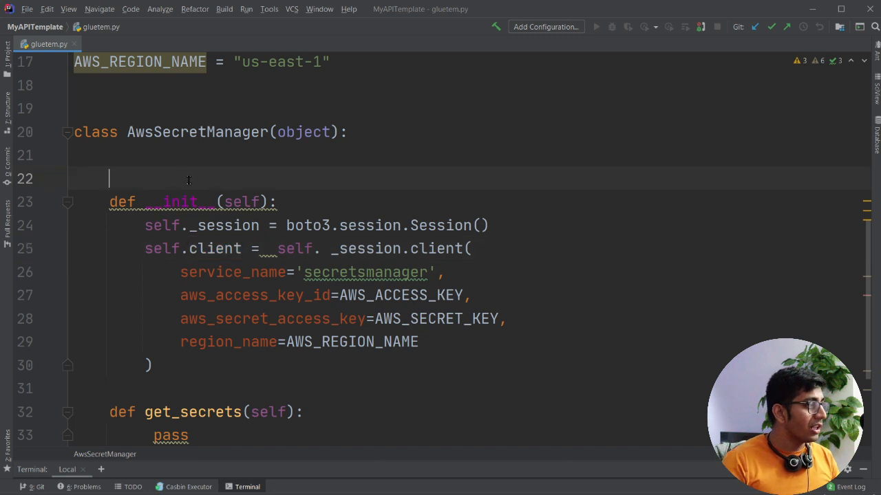
# Declare __slots__ = ["_session", "client"] above the constructor
pyautogui.write('__slots__ =')
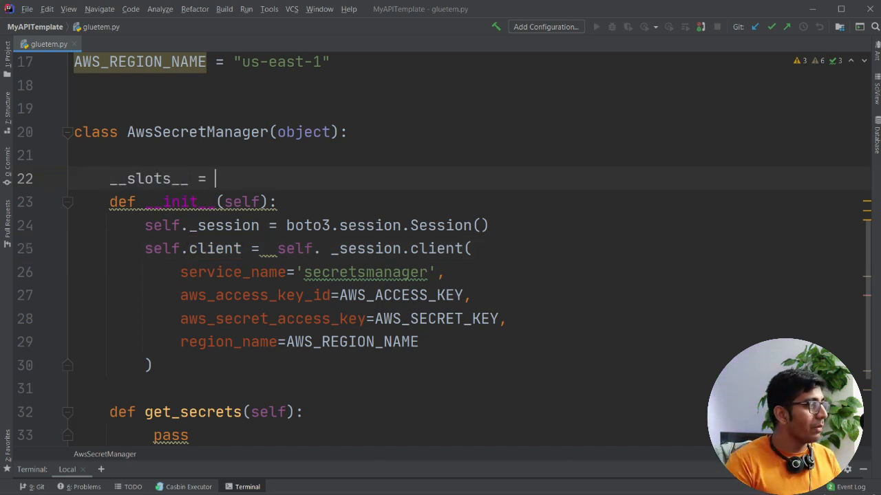
pyautogui.write('[]')
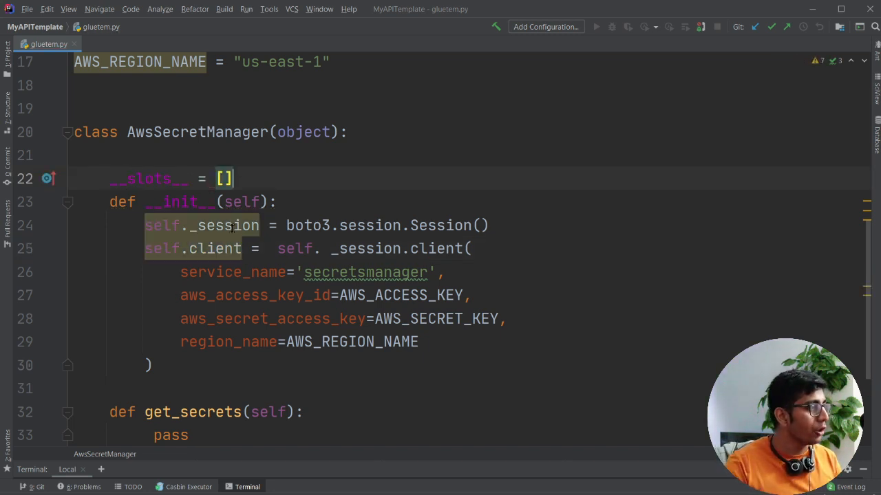
pyautogui.write('""')
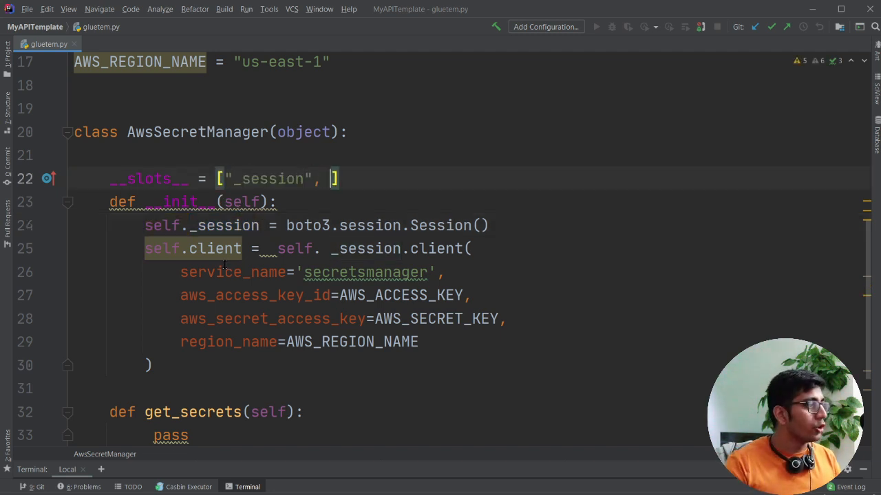
pyautogui.write('""')
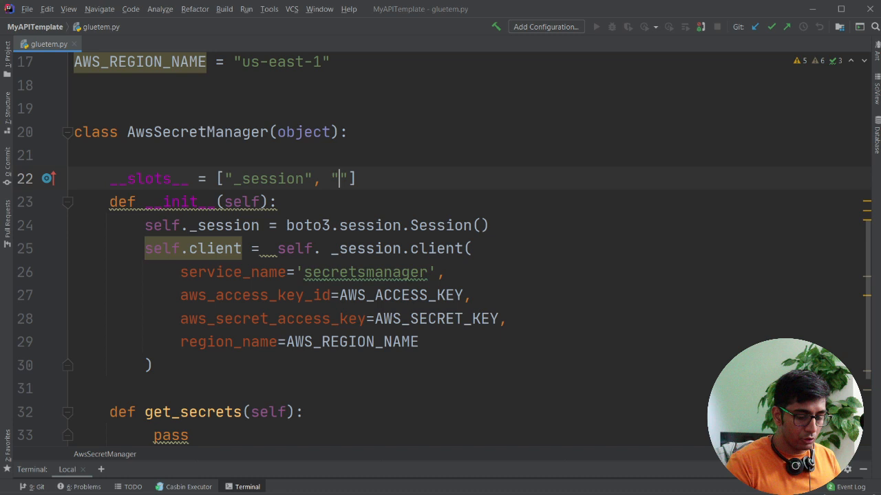
pyautogui.write('client')
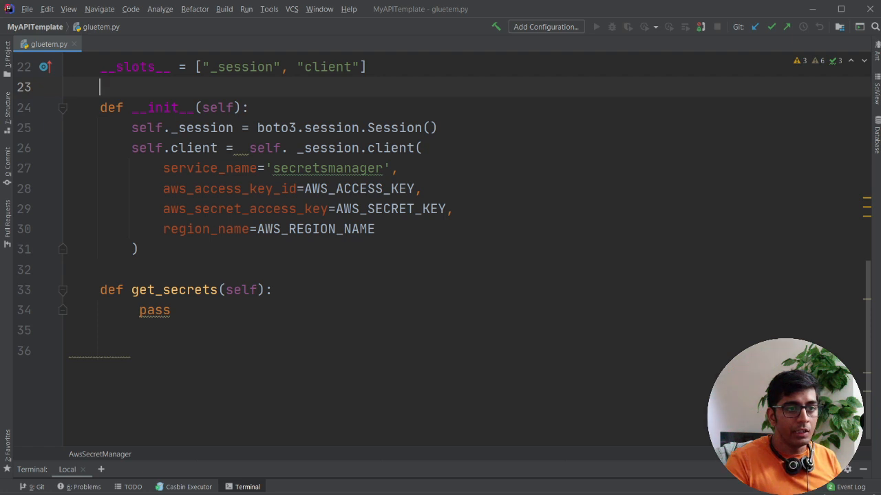
# Replace the get_secrets placeholder with a try block and an except Exception as e clause
pyautogui.doubleClick(154, 310)
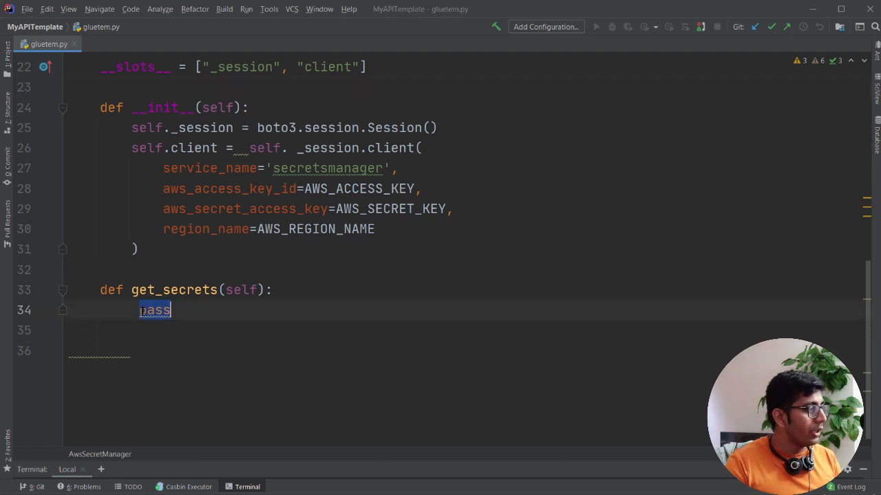
pyautogui.write('try::')
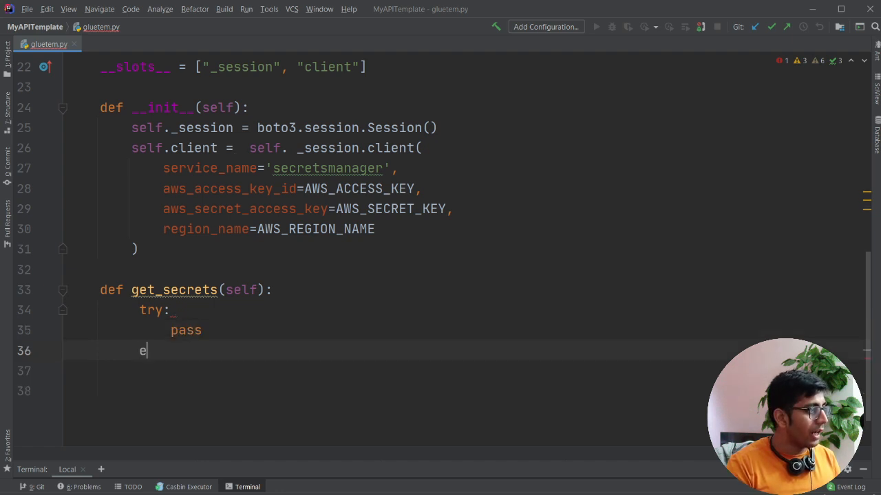
pyautogui.write('xcept Exceptionx as e:')
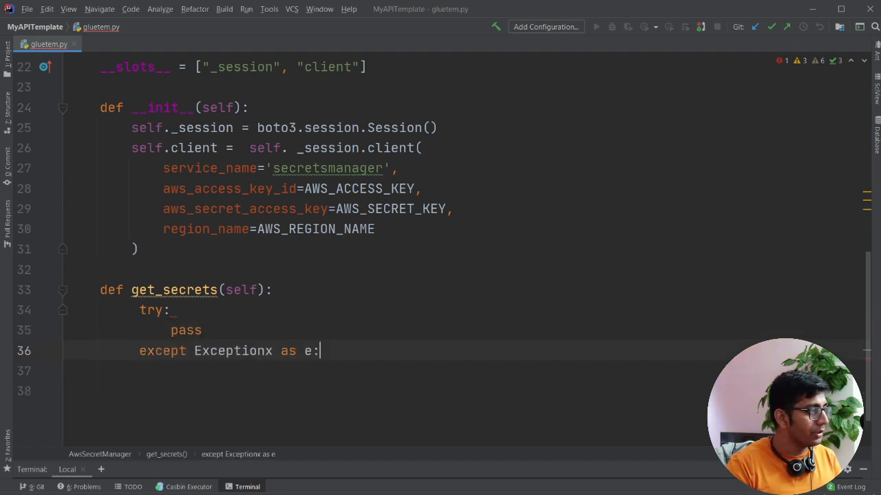
pyautogui.press('BackSpace')
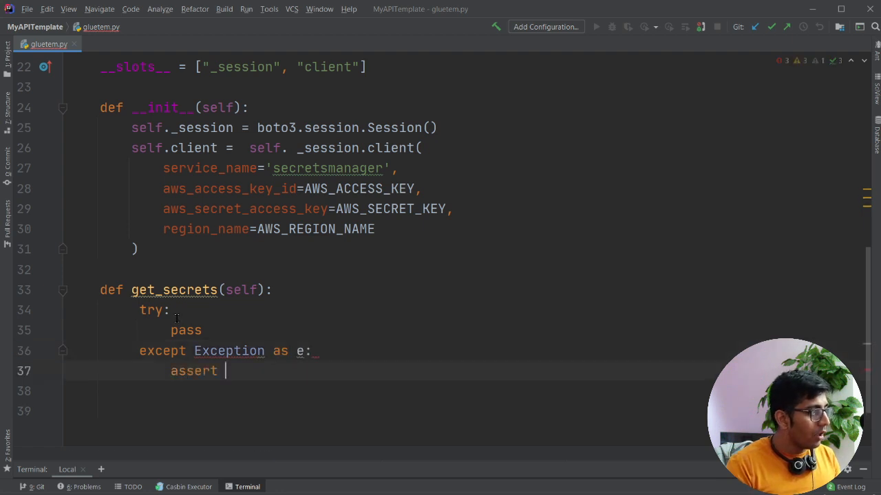
# Return {"status": -1, "error": {"message": str(e)}} from the except block
pyautogui.write('return')
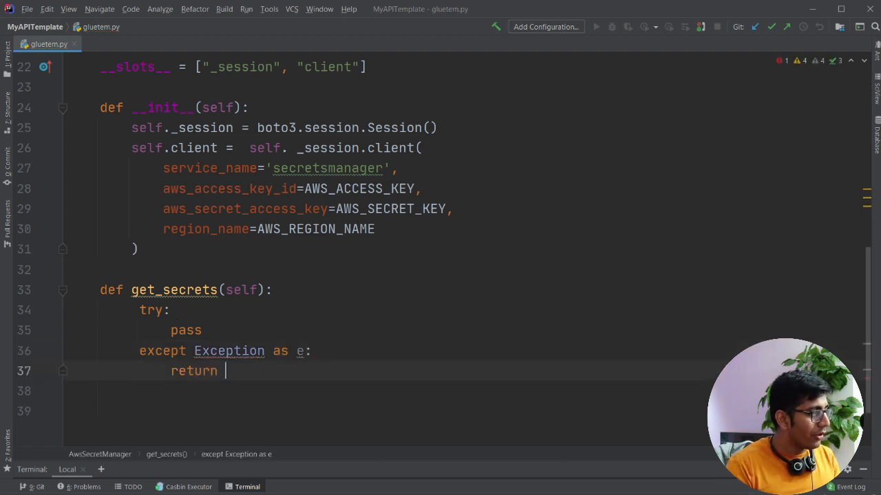
pyautogui.write('{')
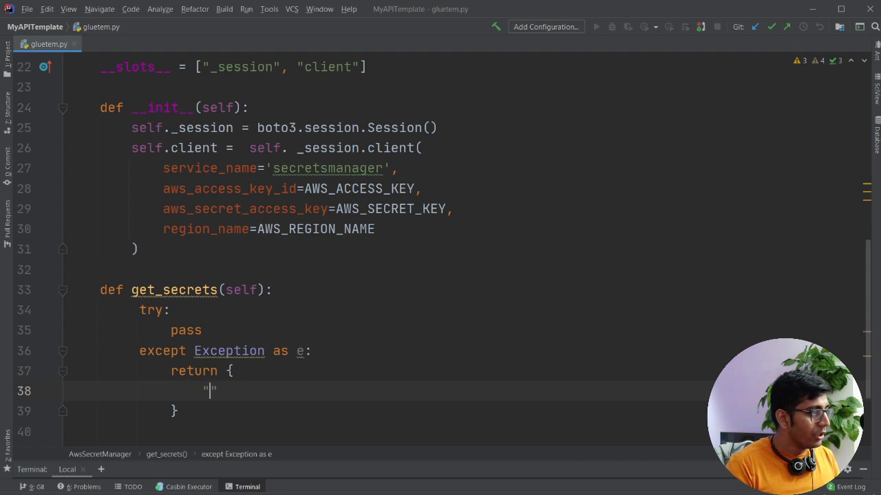
pyautogui.write('"status":L')
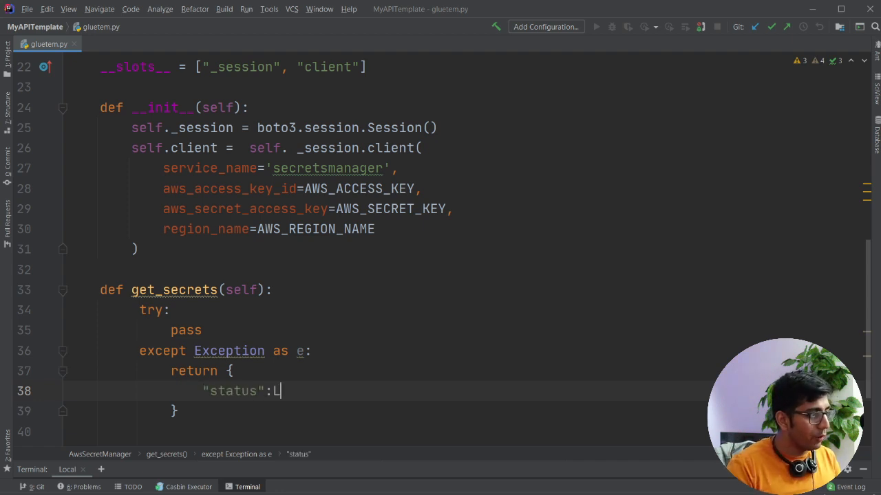
pyautogui.write('-1,')
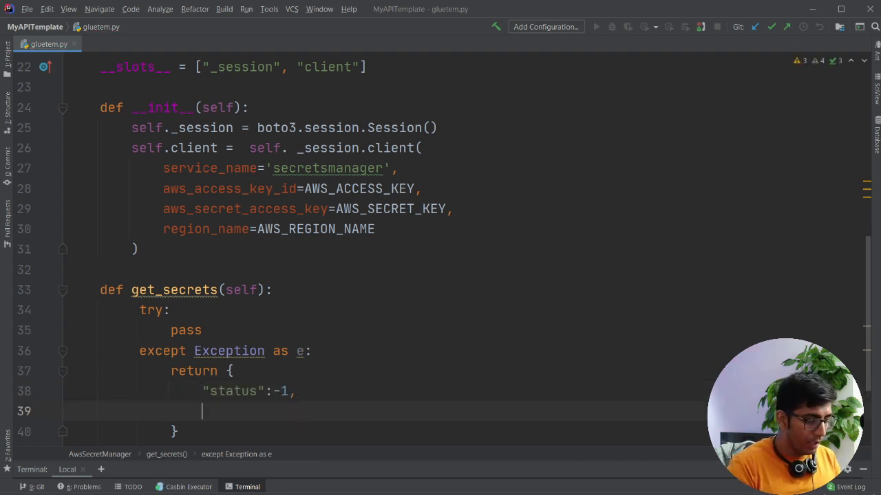
pyautogui.write('"error"')
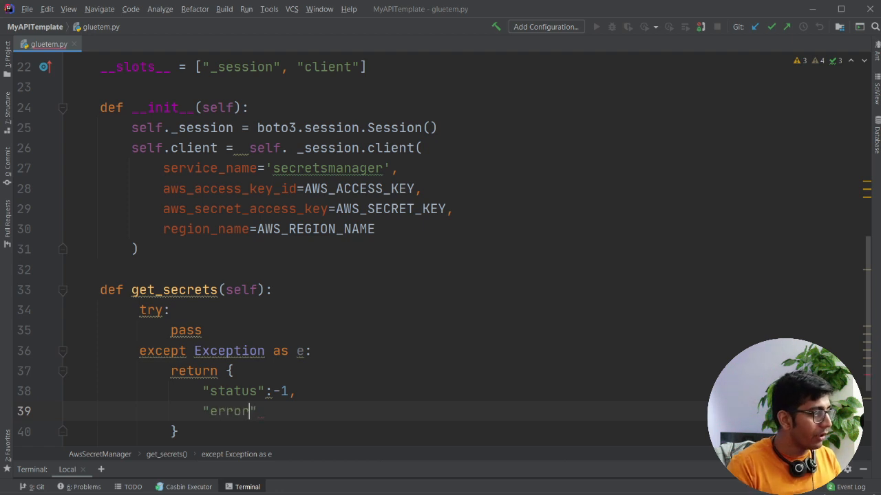
pyautogui.write(':{}')
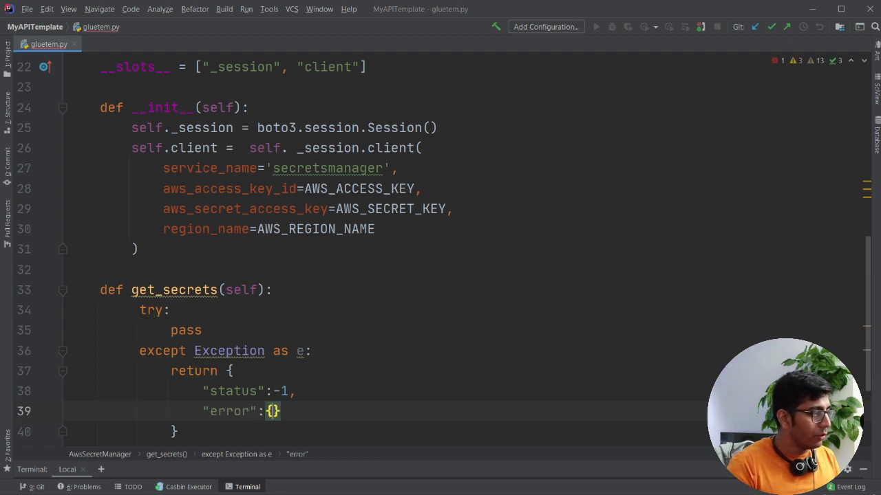
pyautogui.write('"messagew"')
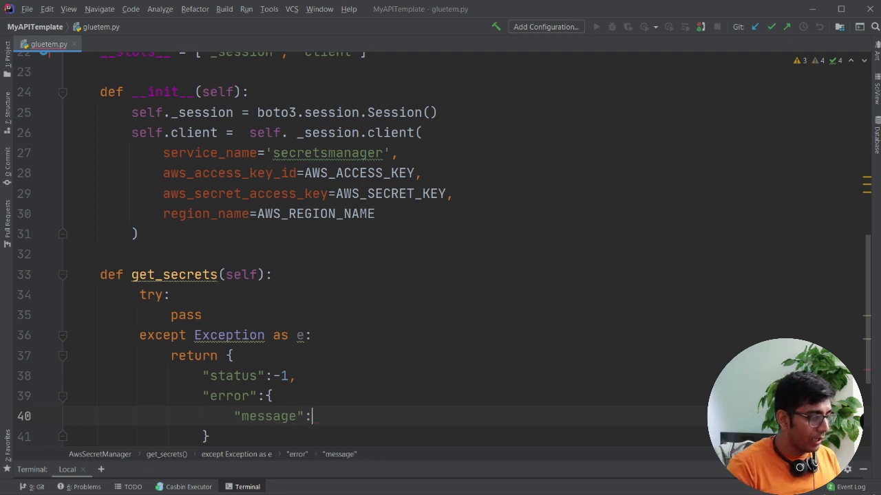
pyautogui.write('str(e)')
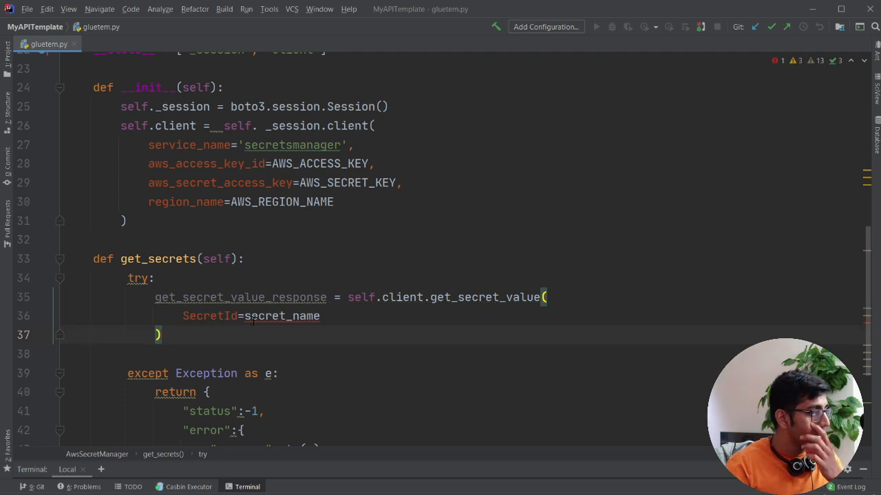
# Give get_secrets a secret_name parameter defaulting to ''
pyautogui.doubleClick(484, 298)
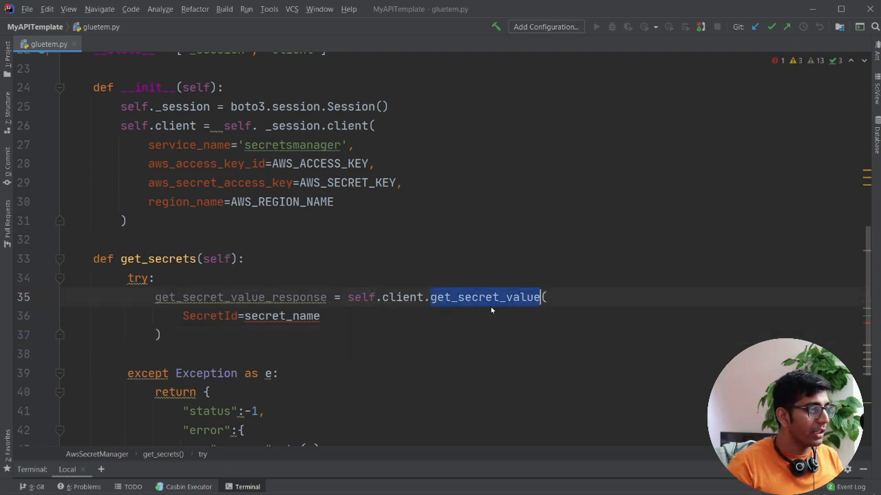
pyautogui.doubleClick(281, 315)
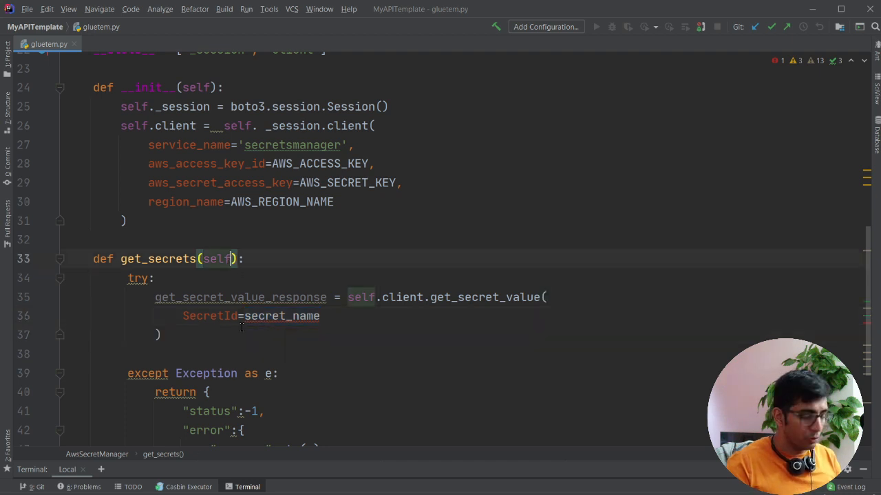
pyautogui.write(', secret_name')
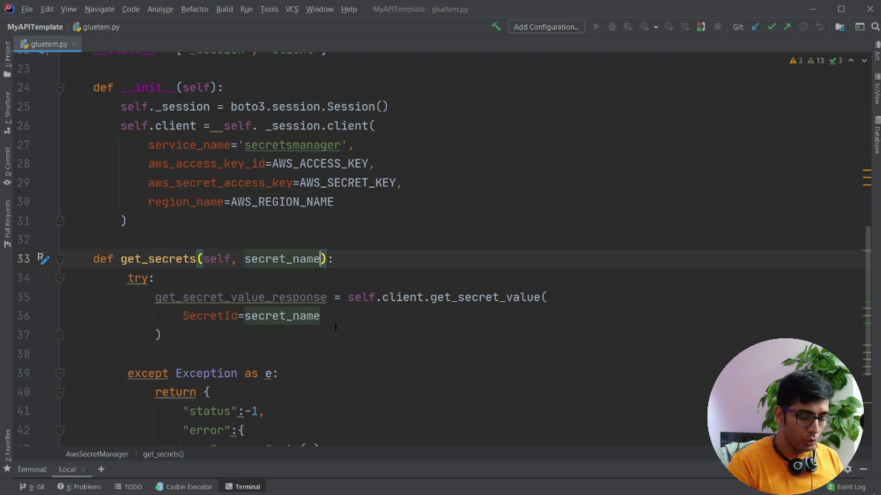
pyautogui.write("=''")
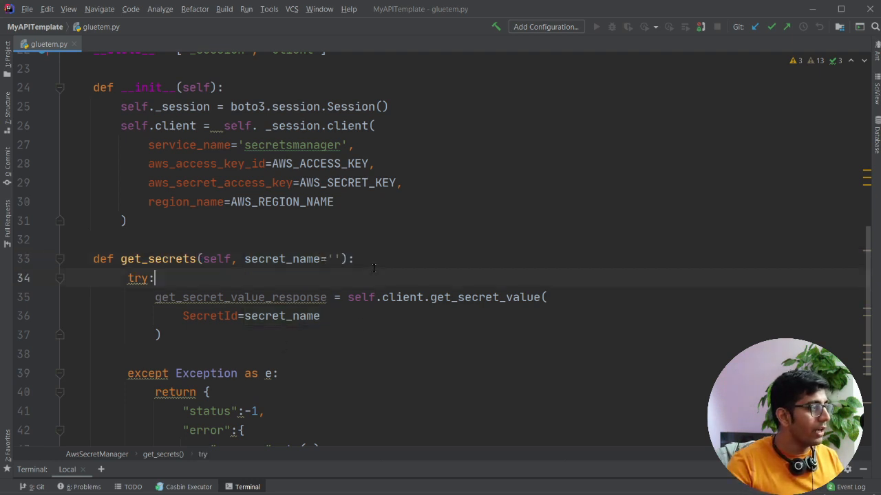
# Raise Exception("Secret Name cannot be Null") when secret_name is empty
pyautogui.write('if')
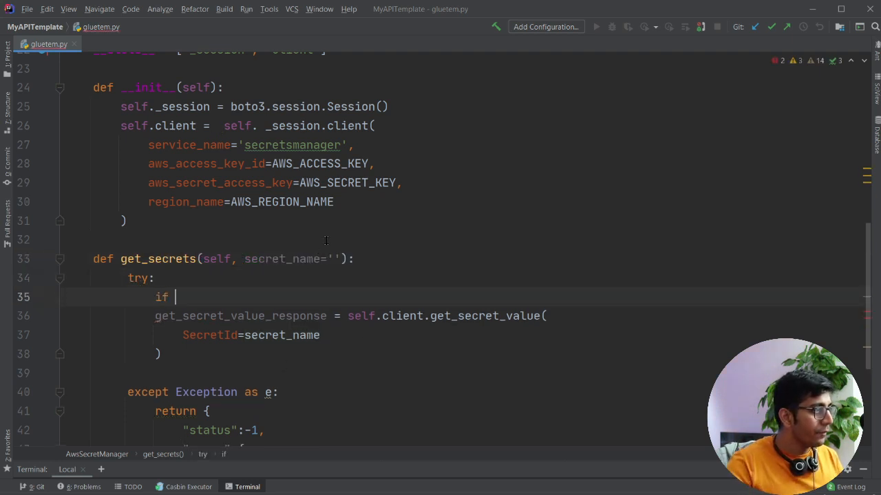
pyautogui.write('secret_name')
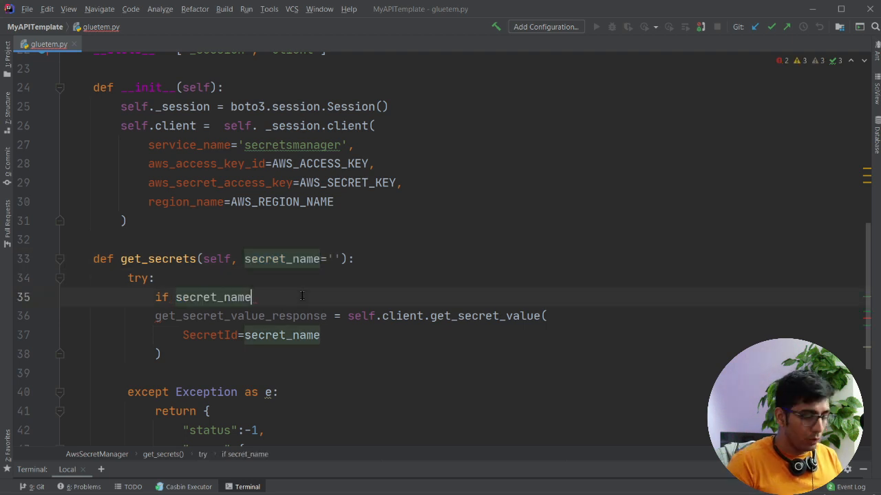
pyautogui.write("== ''::")
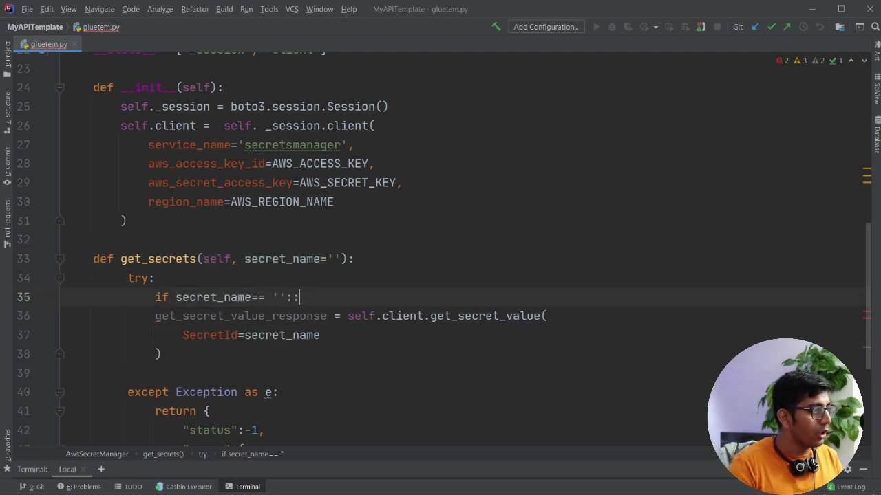
pyautogui.write('raise')
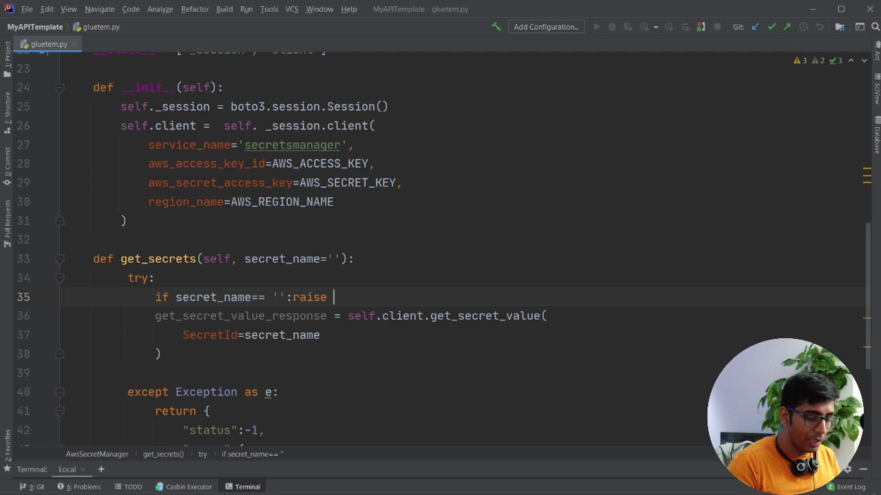
pyautogui.write('Exception()')
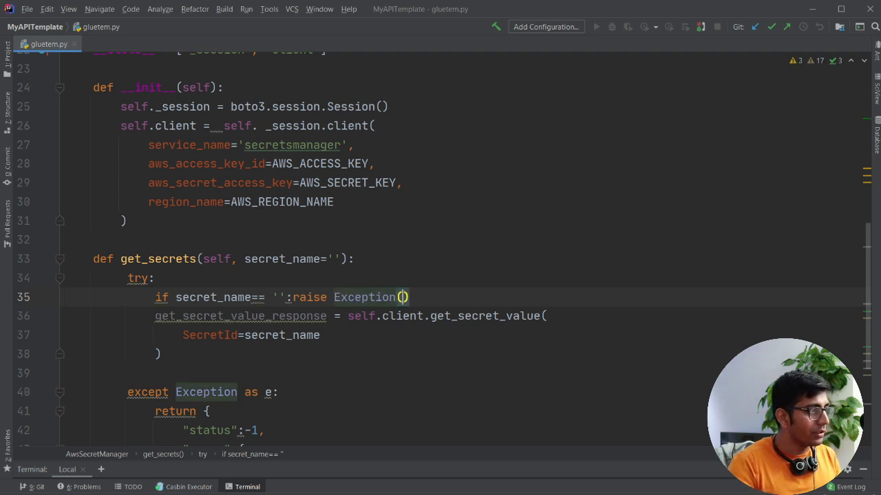
pyautogui.write('"Secret Name ca')
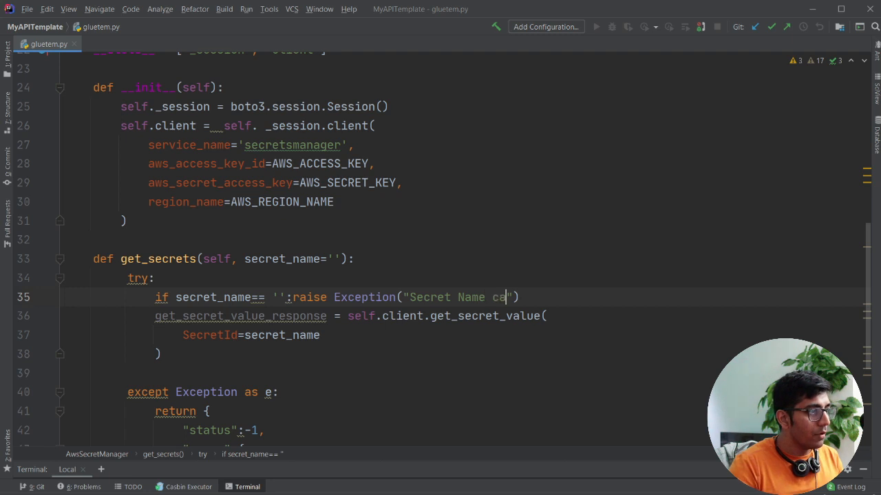
pyautogui.write('annot be Null')
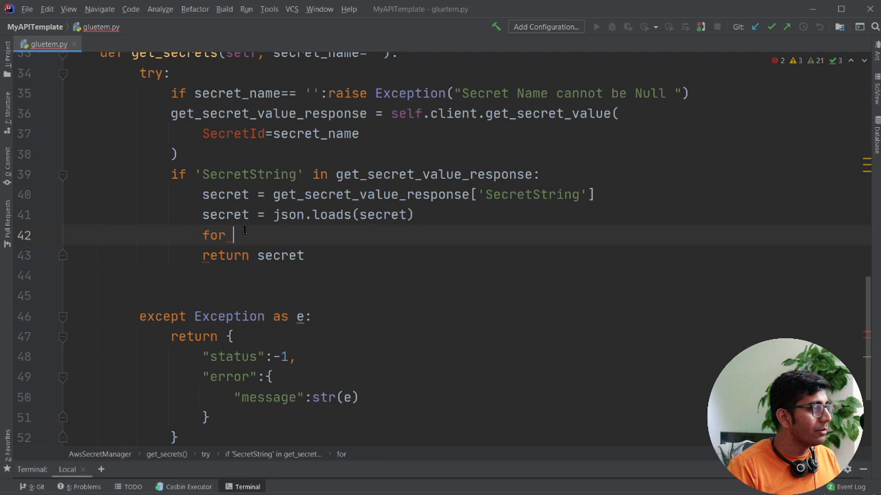
# Loop over secret.items() setting os.environ[key] = value for each pair before returning
pyautogui.doubleClick(226, 215)
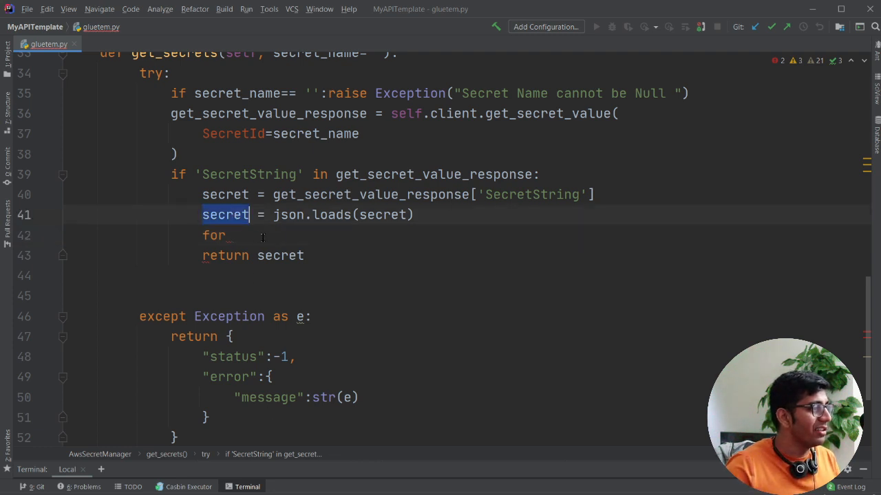
pyautogui.write('key, valu')
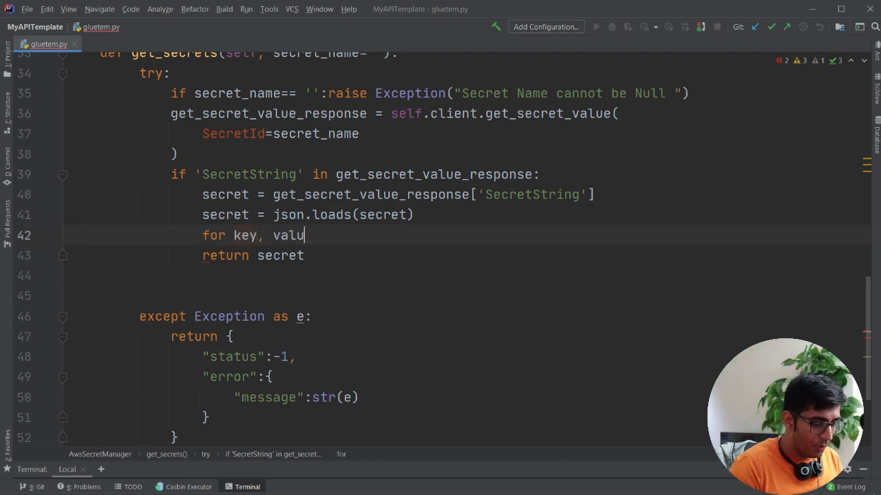
pyautogui.write('e in self.')
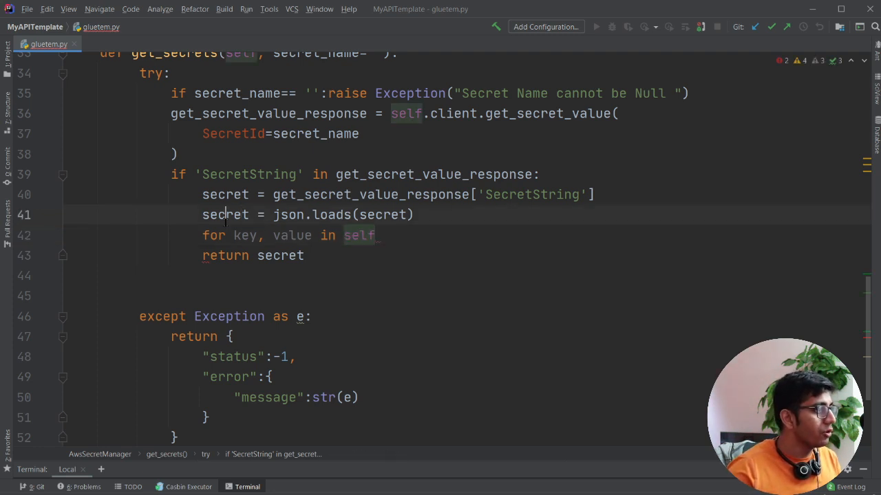
pyautogui.write('secret')
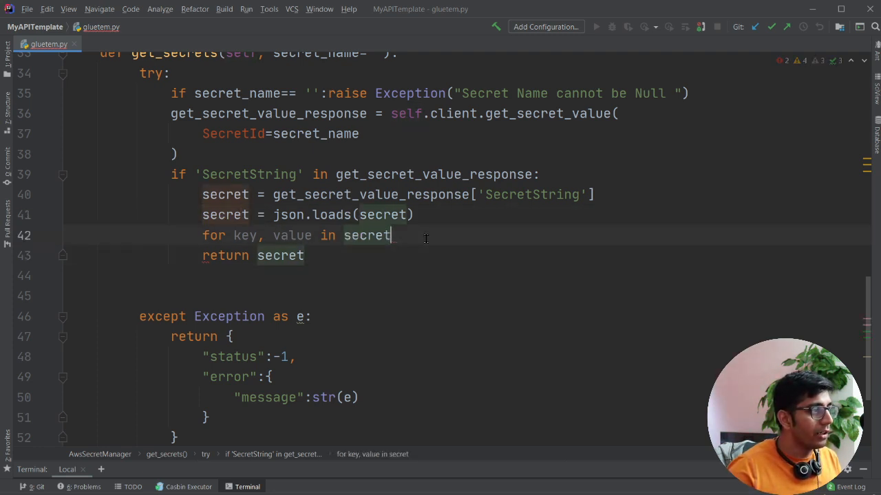
pyautogui.write('.items():')
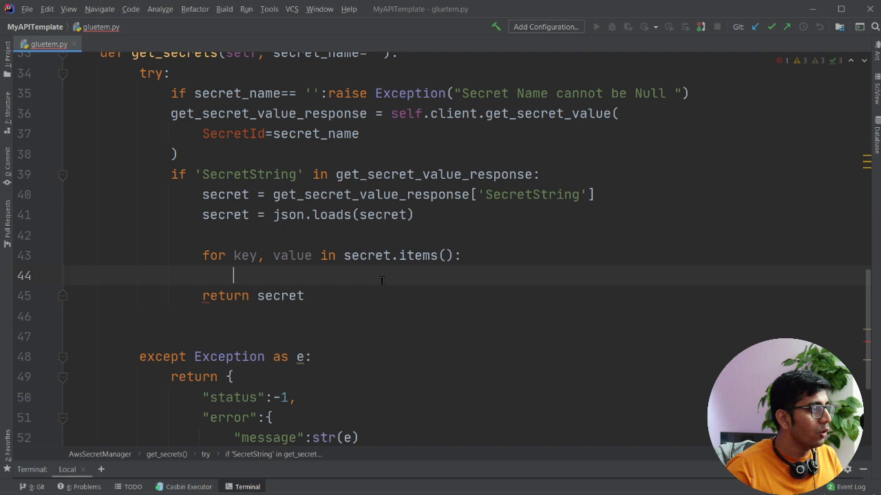
pyautogui.write('os.en')
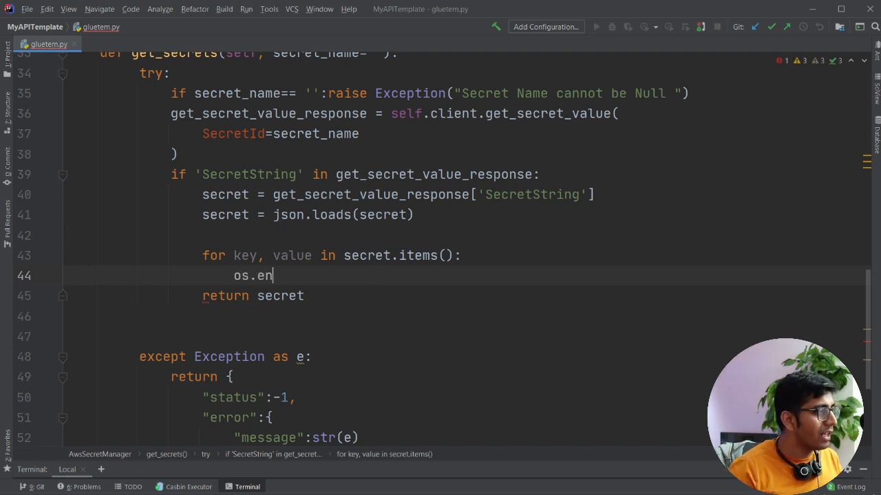
pyautogui.write('viron[')
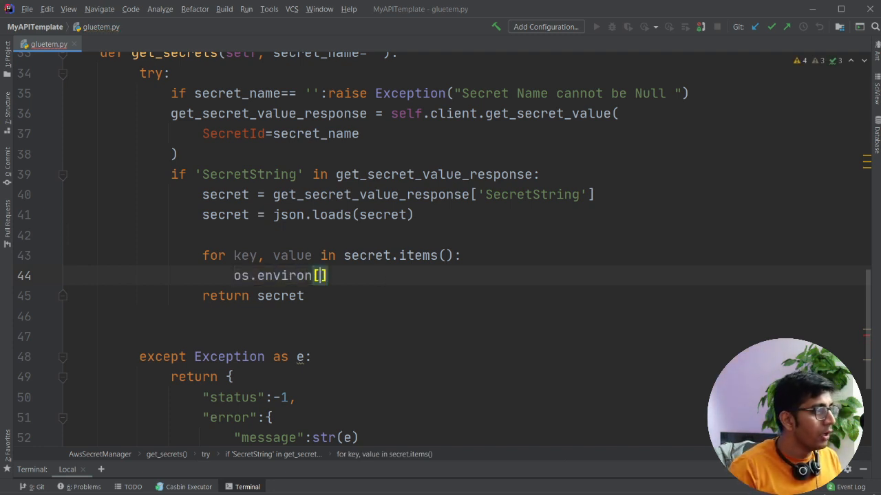
pyautogui.write('key] =')
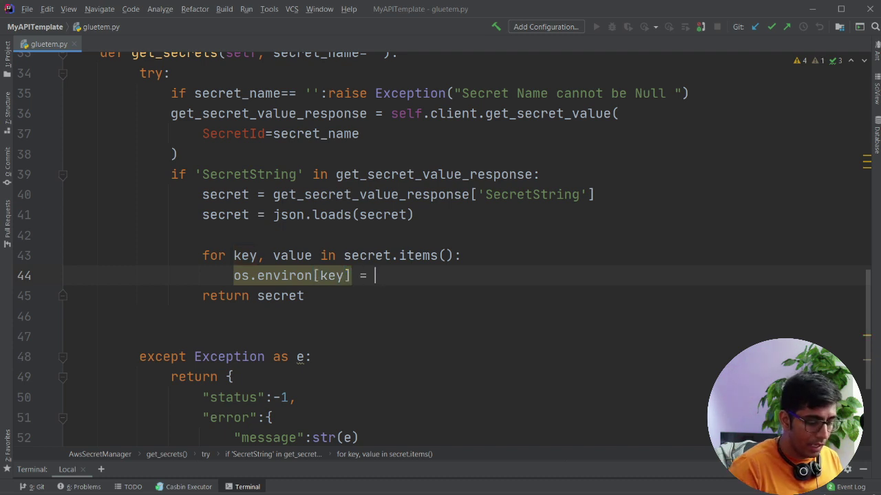
pyautogui.write('value in secret.items():')
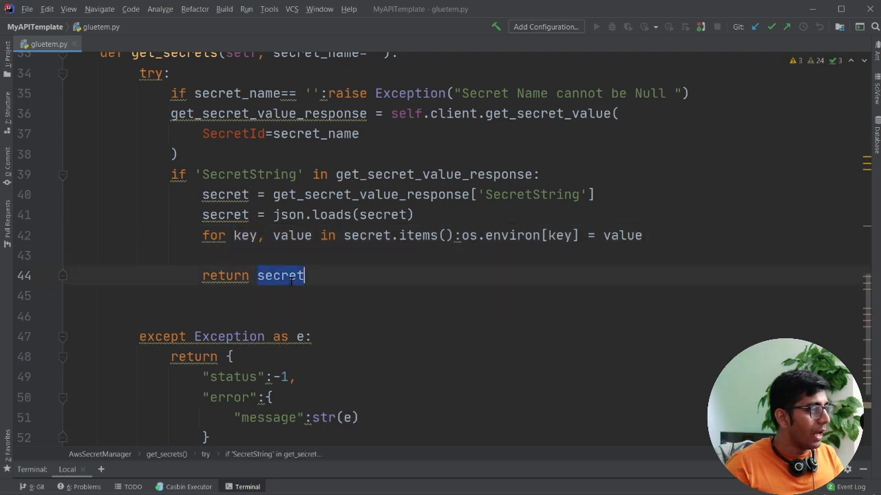
# Return {"status":200, "error":{}, "data":{"message":True}} from get_secrets on success
pyautogui.write('True')
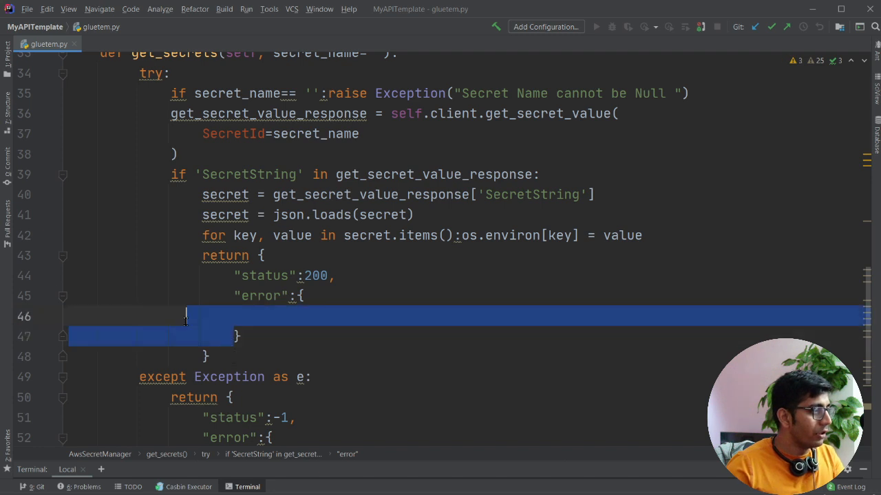
pyautogui.write('{},')
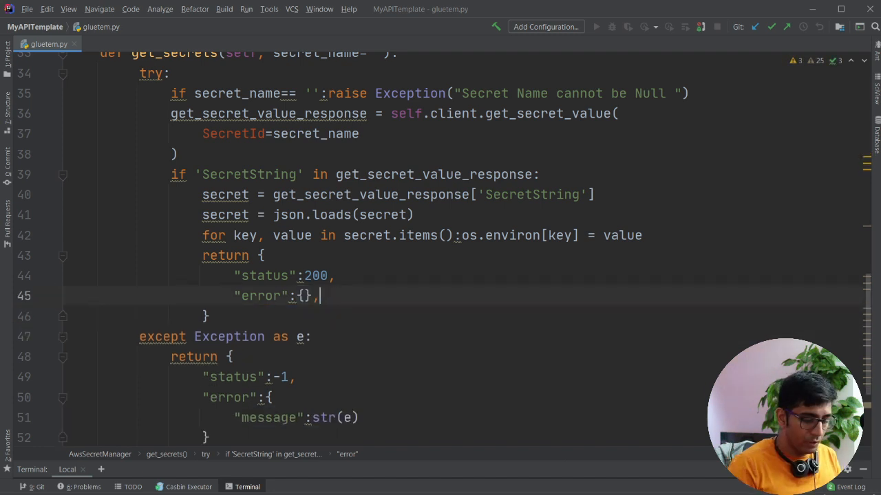
pyautogui.write('"data":{')
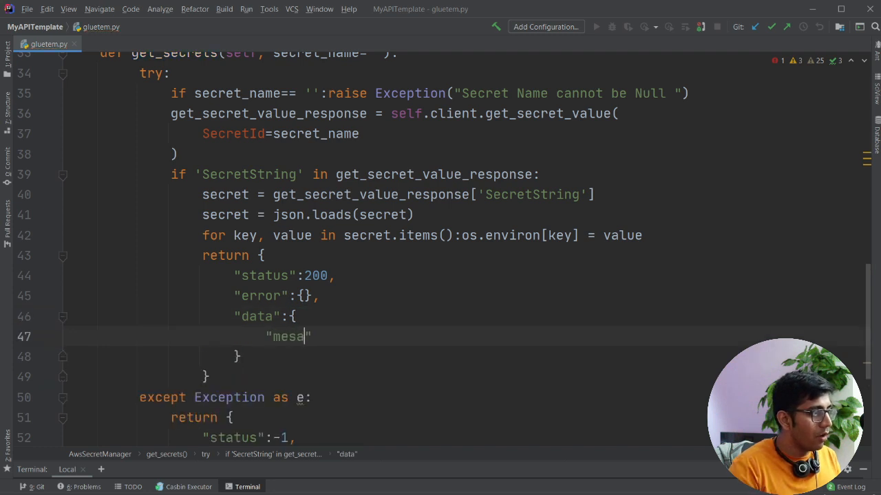
pyautogui.write('sage')
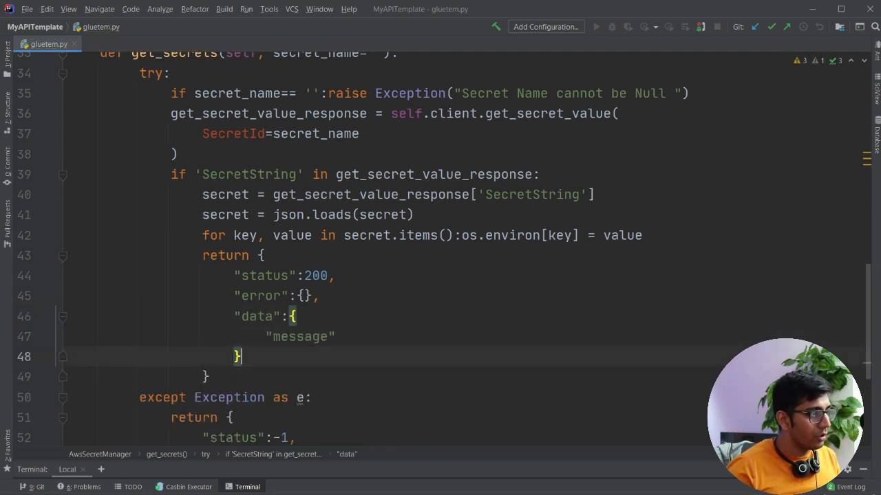
pyautogui.click(338, 336)
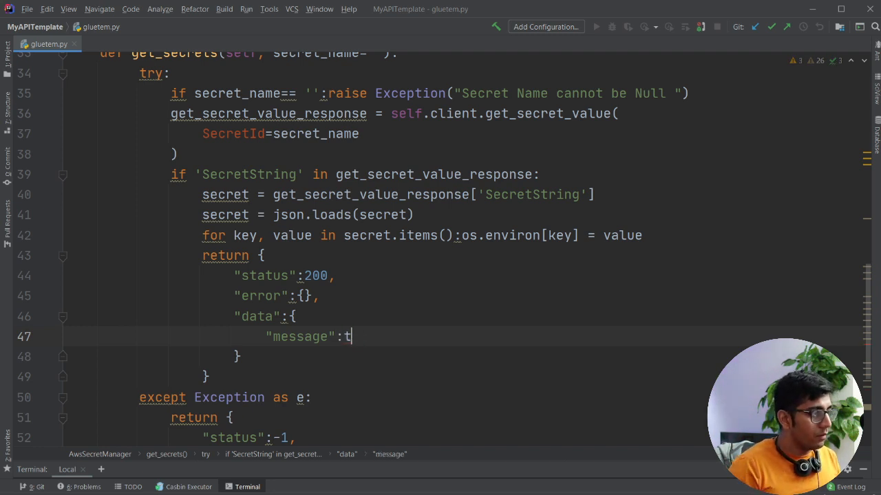
pyautogui.write('rue')
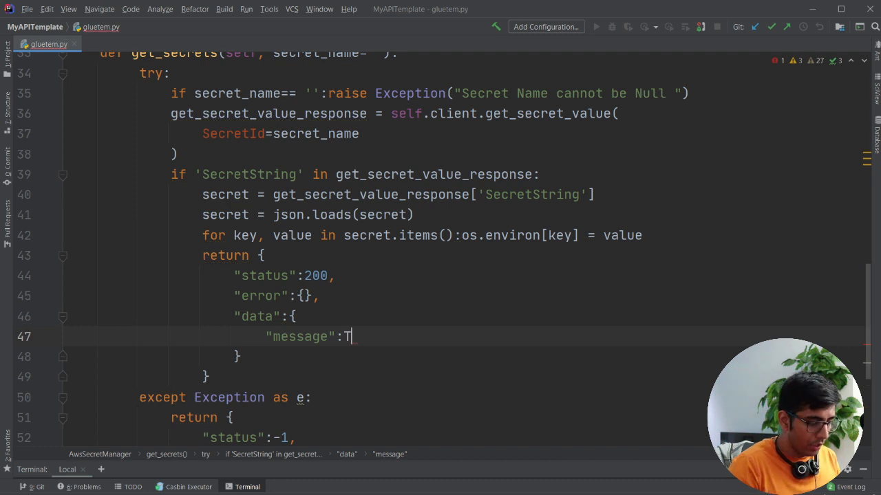
pyautogui.write('rue')
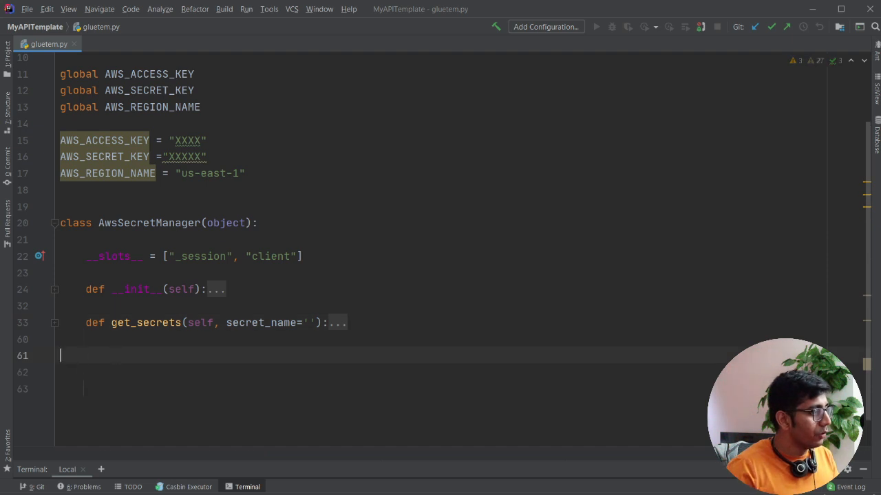
# Below the class, add secrets_name = "" and an AwsSecretManager get_secrets call storing response_secrets
pyautogui.write('helper')
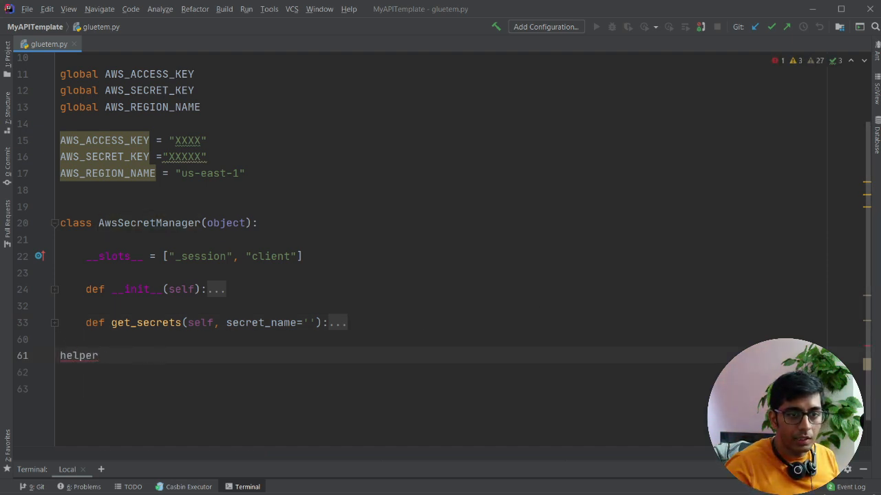
pyautogui.write('secrets_name = ""')
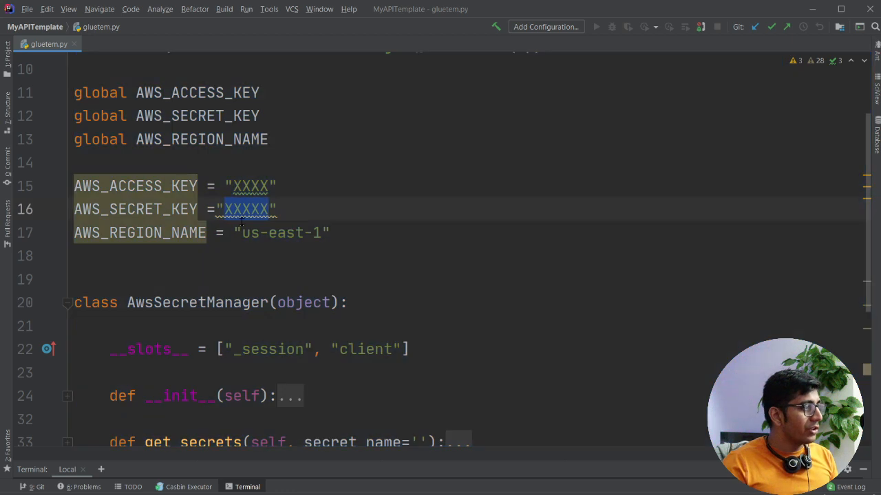
pyautogui.scroll(-3)
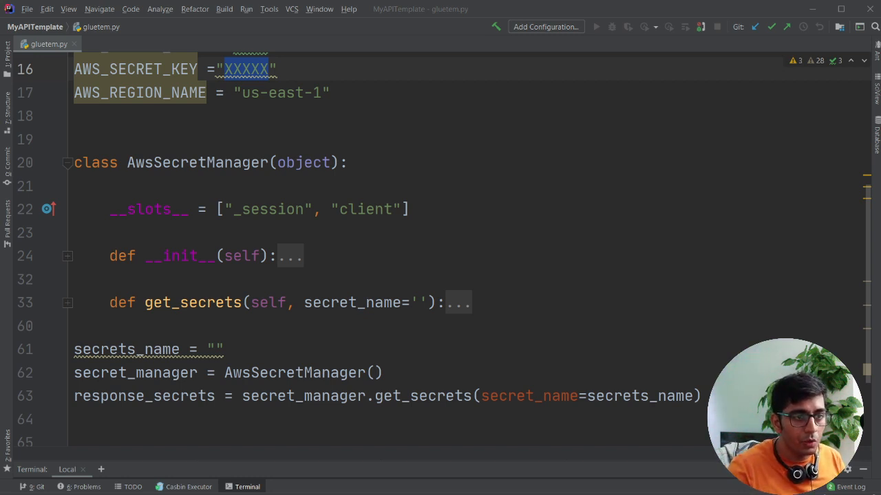
# Switch to Chrome and start storing a new secret in Secrets Manager
pyautogui.press('alt+tab')
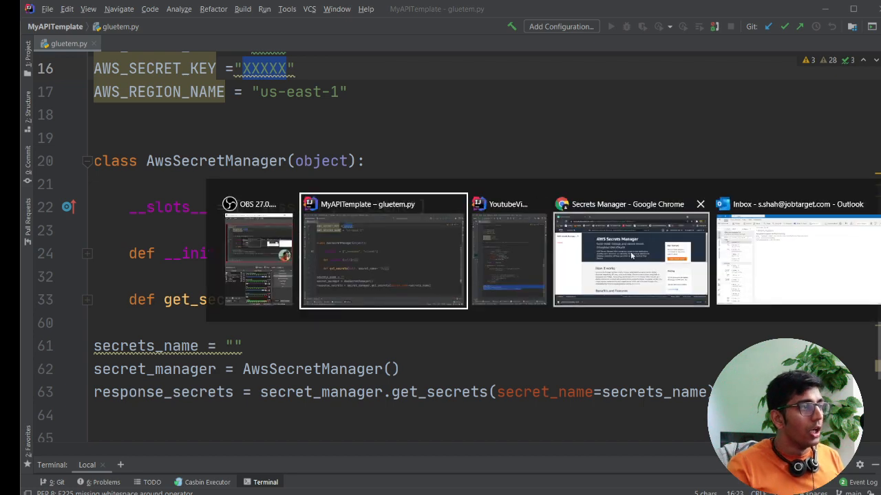
pyautogui.click(630, 259)
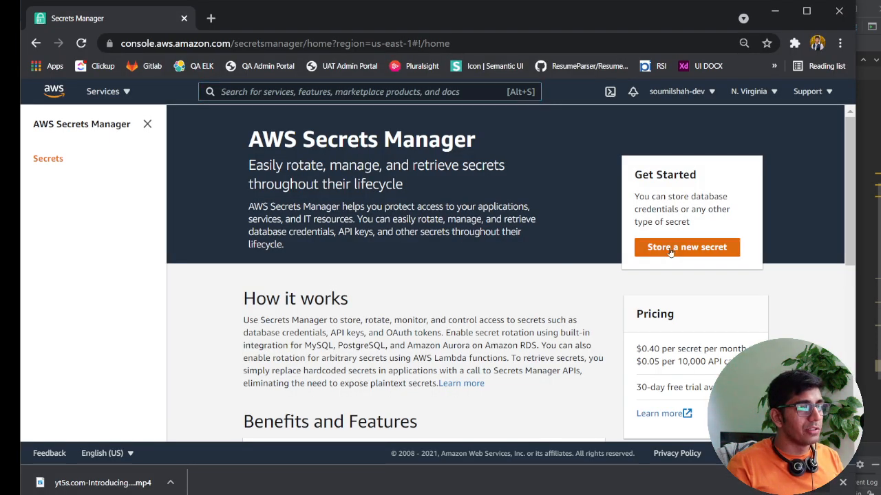
pyautogui.click(685, 248)
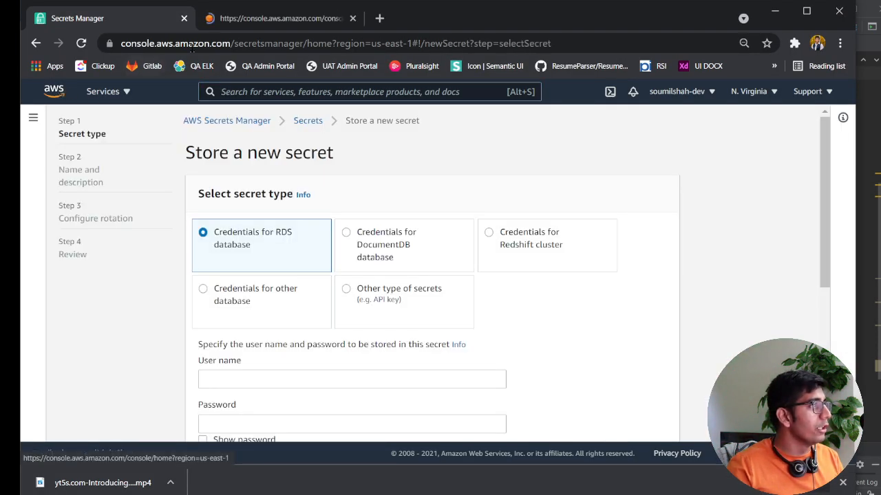
# From the console home in a new tab, search IAM and go to the IAM Users page
pyautogui.click(277, 20)
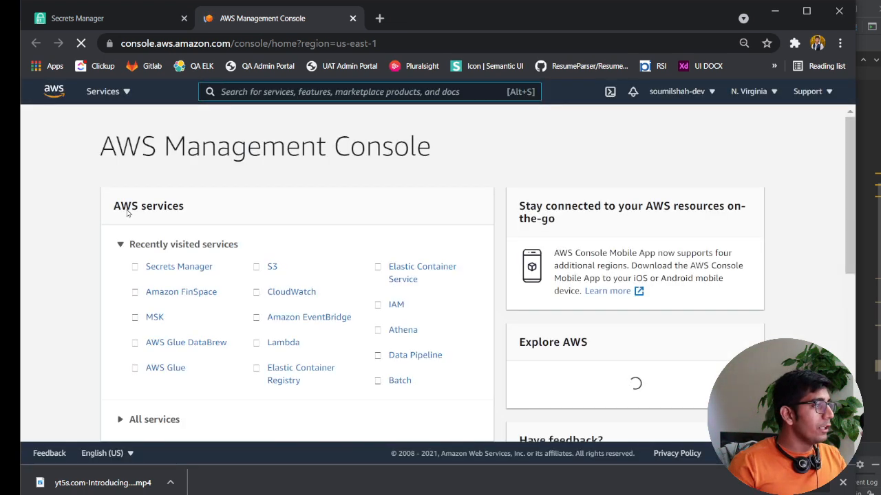
pyautogui.write('IAM')
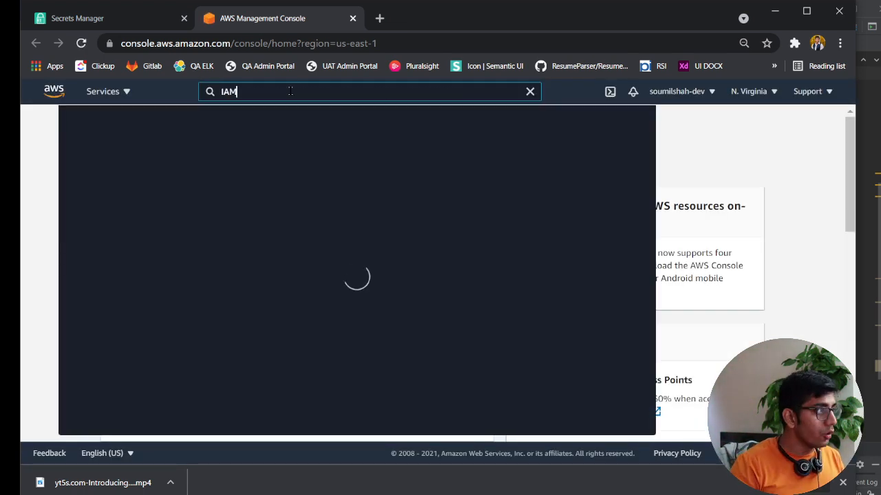
pyautogui.click(263, 190)
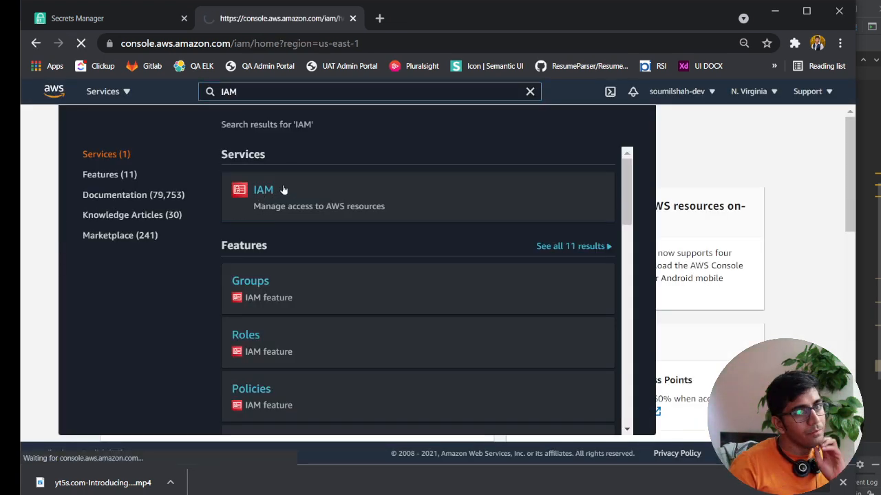
pyautogui.click(263, 190)
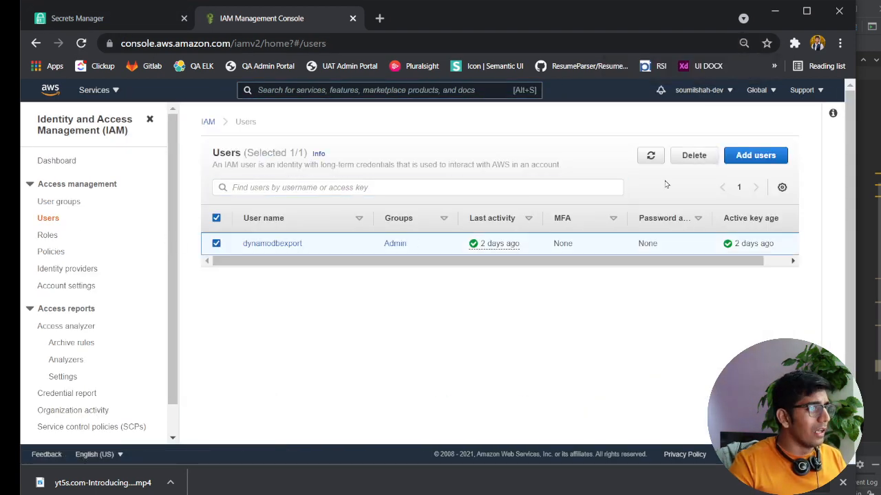
# Delete the dynamodbexport user, confirming with its name in the prompt
pyautogui.click(693, 154)
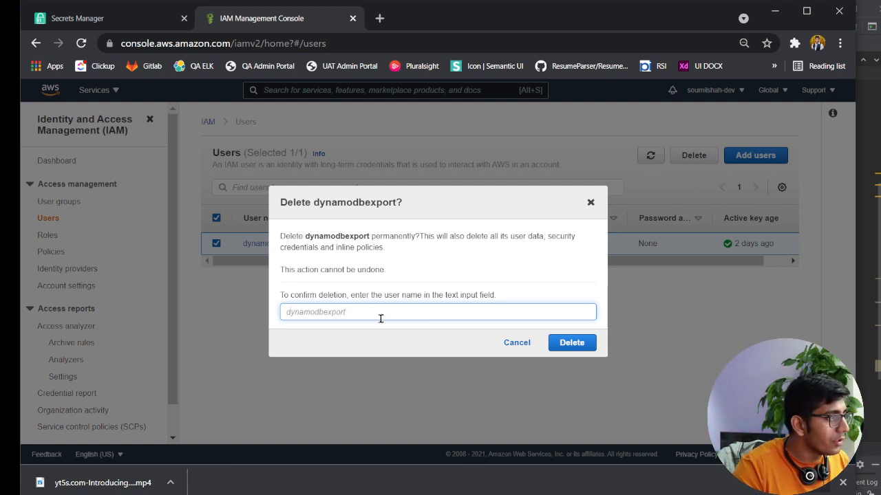
pyautogui.moveTo(390, 316)
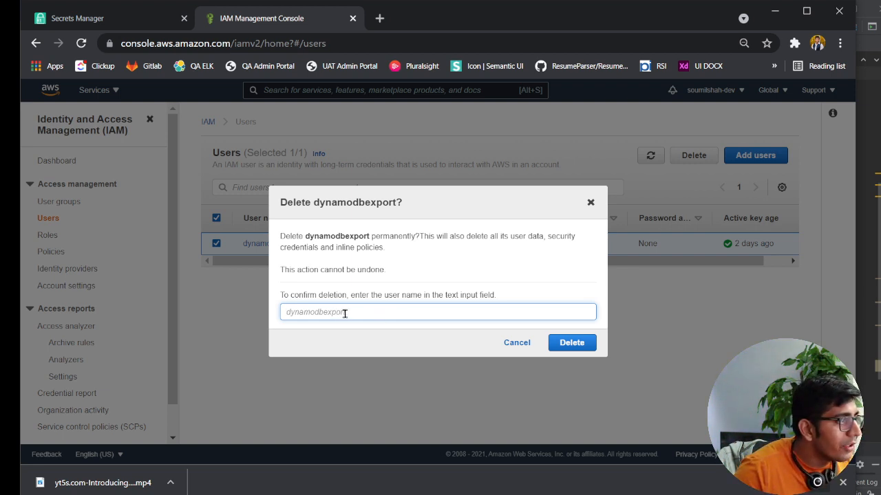
pyautogui.click(518, 343)
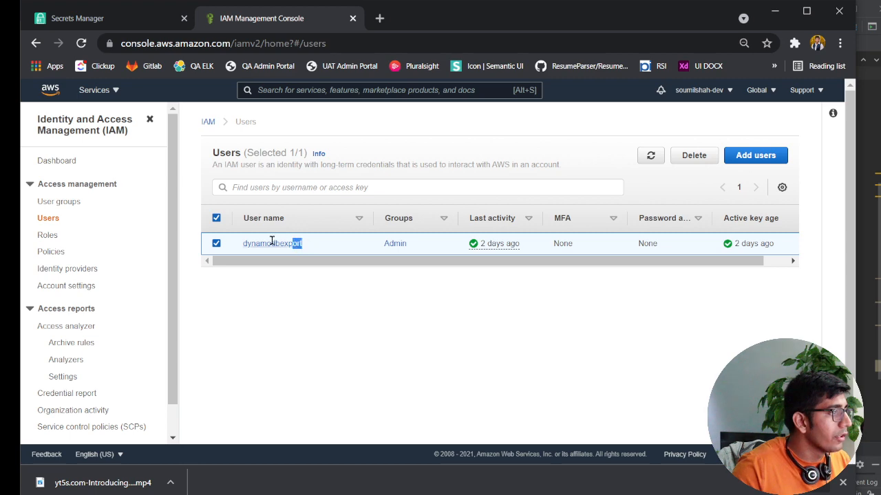
pyautogui.click(693, 154)
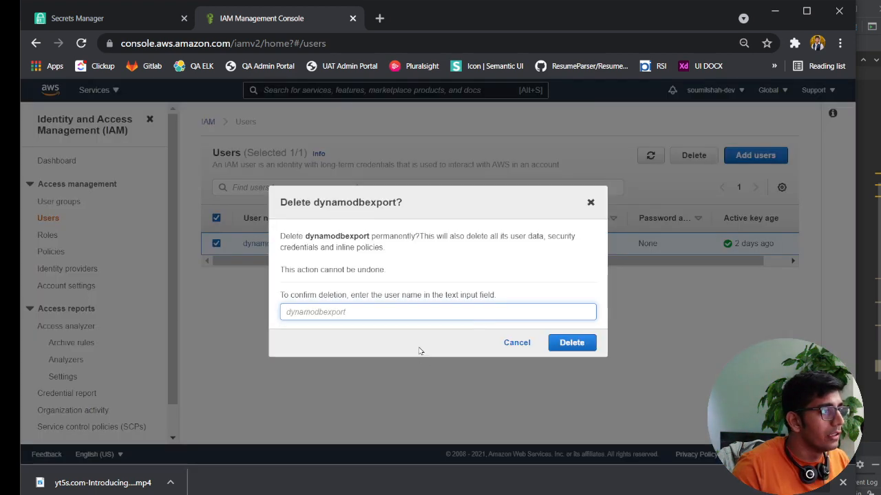
pyautogui.write('dynamodbexport')
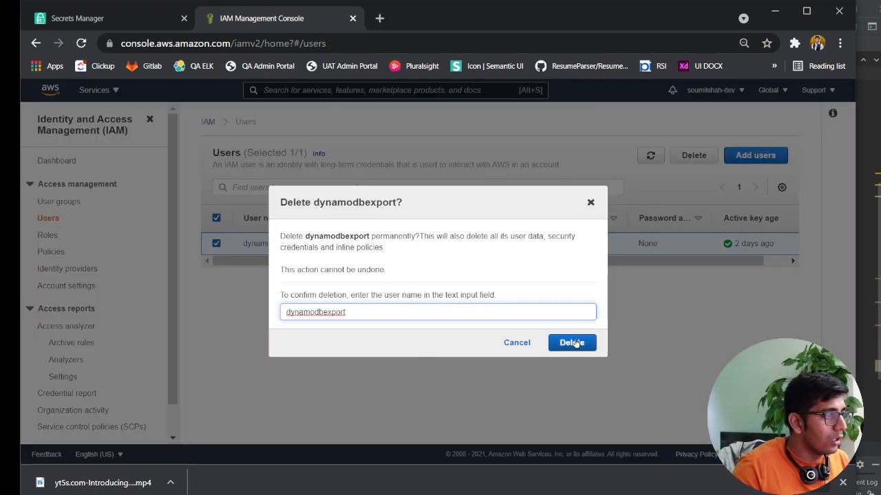
pyautogui.click(573, 342)
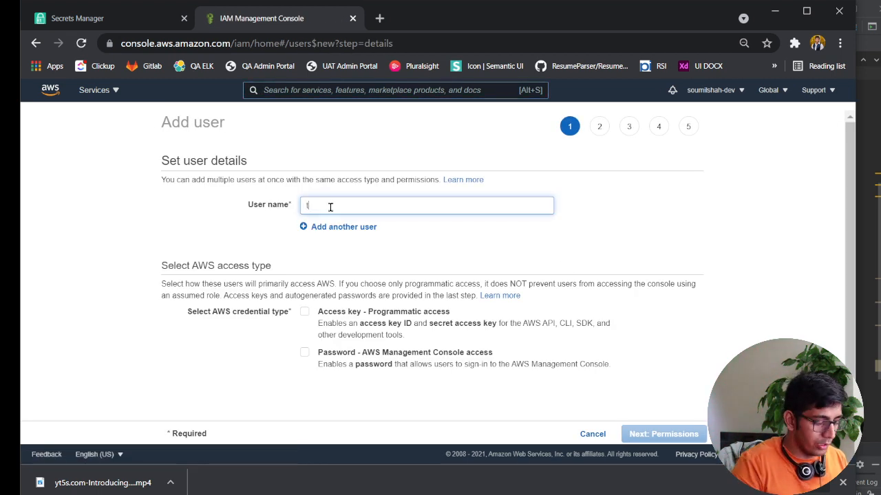
# Create IAM user 'test' with programmatic access in the Admin group, then return to the new-secret form
pyautogui.write('est')
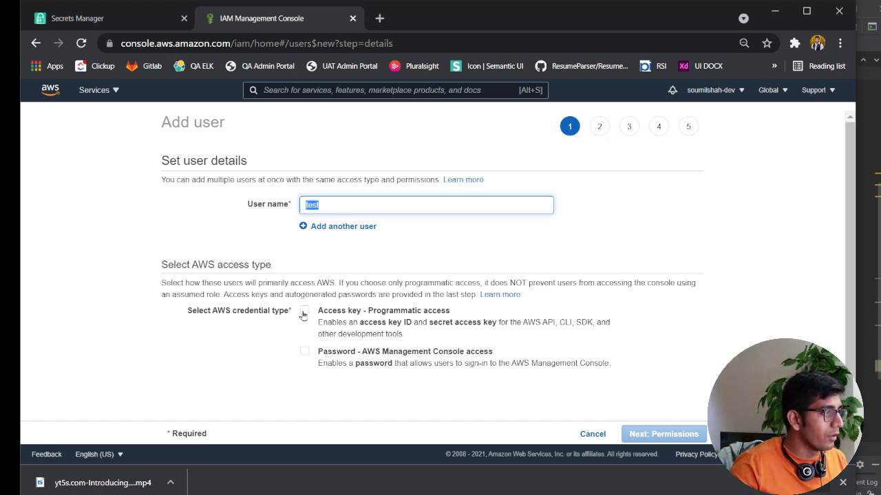
pyautogui.click(663, 435)
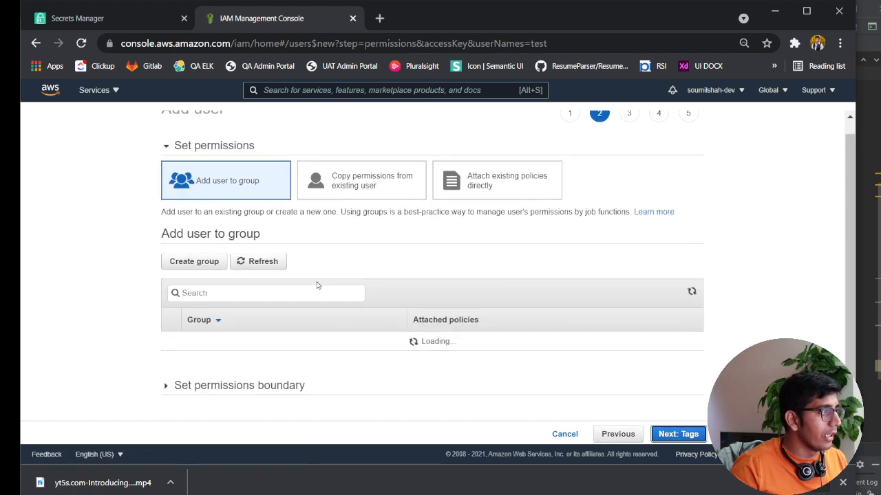
pyautogui.click(677, 435)
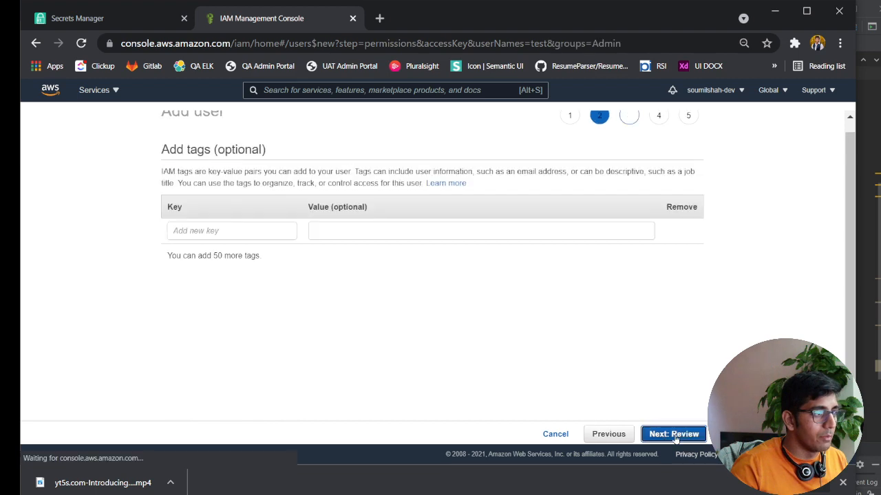
pyautogui.click(673, 435)
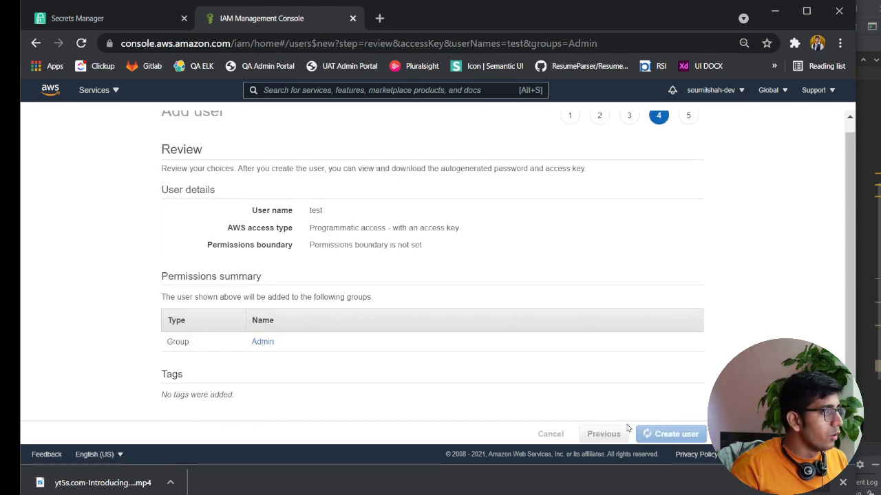
pyautogui.click(671, 433)
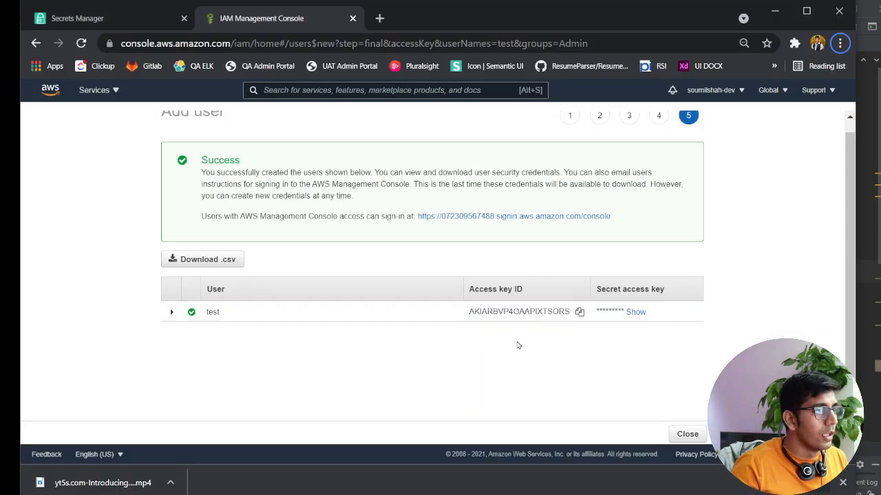
pyautogui.press('alt+tab')
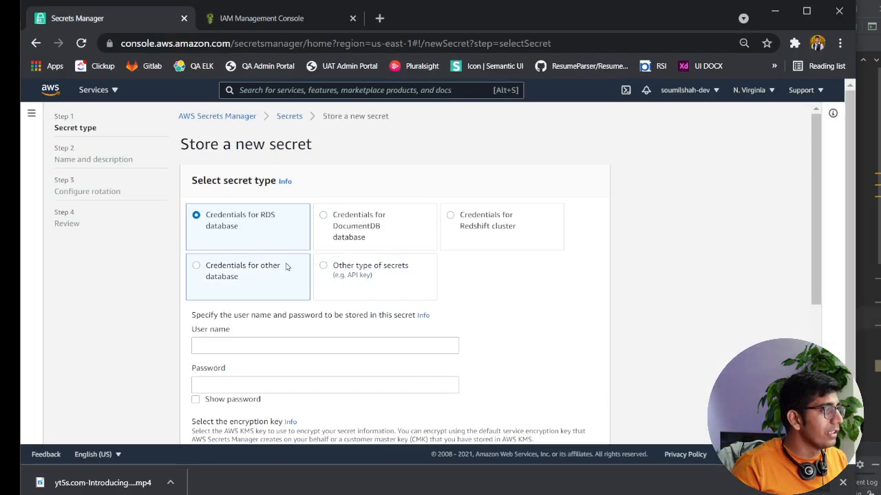
# Define an 'Other type' secret with key NAME and value SOME SECRET and continue to naming
pyautogui.press('ctrl+-')
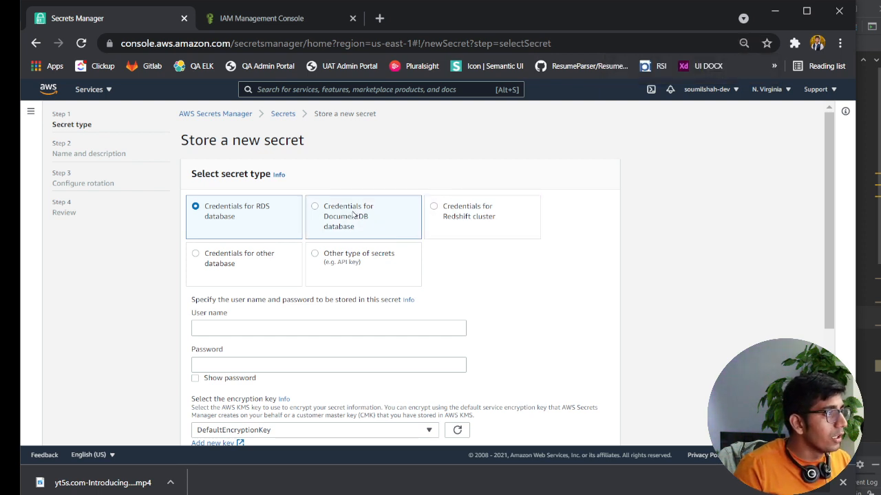
pyautogui.moveTo(309, 268)
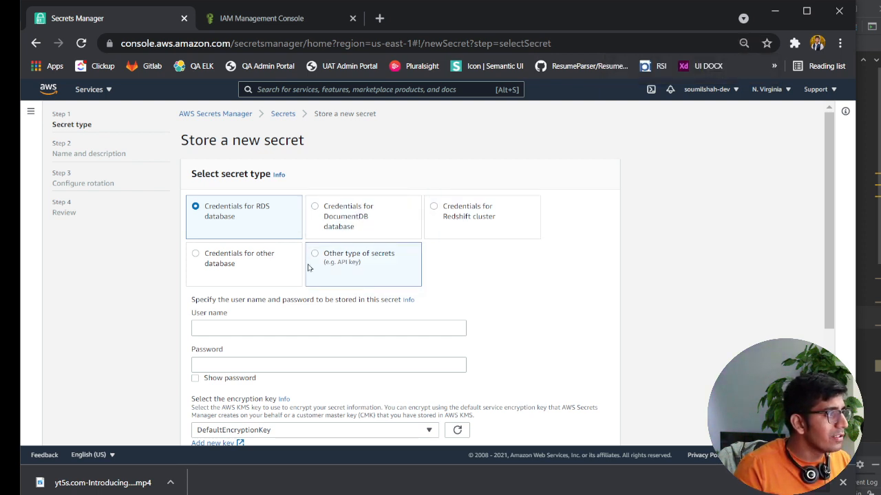
pyautogui.moveTo(259, 268)
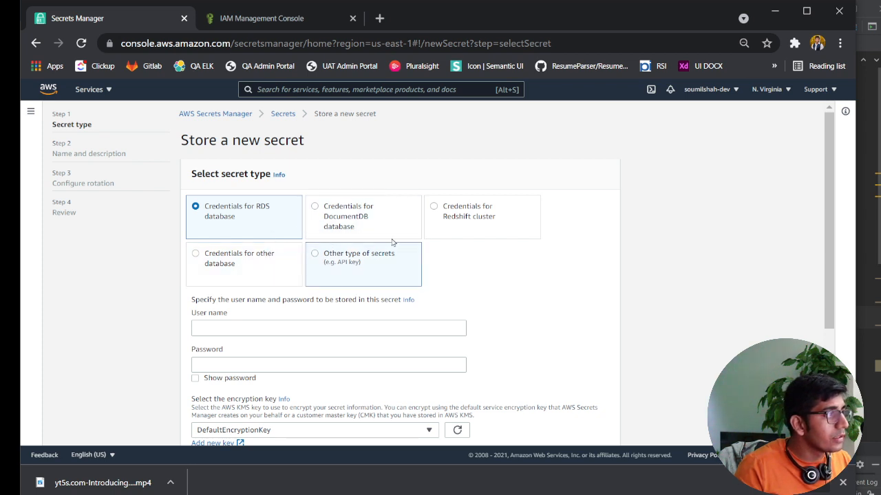
pyautogui.moveTo(260, 264)
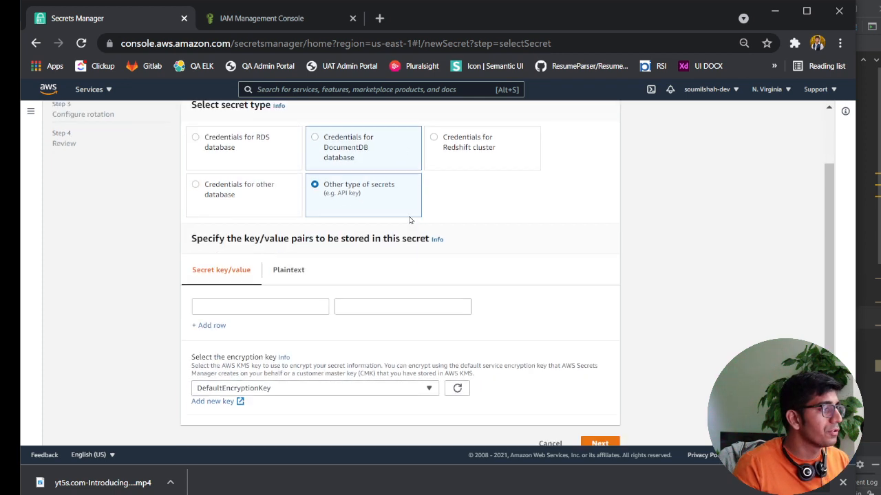
pyautogui.write('NAME')
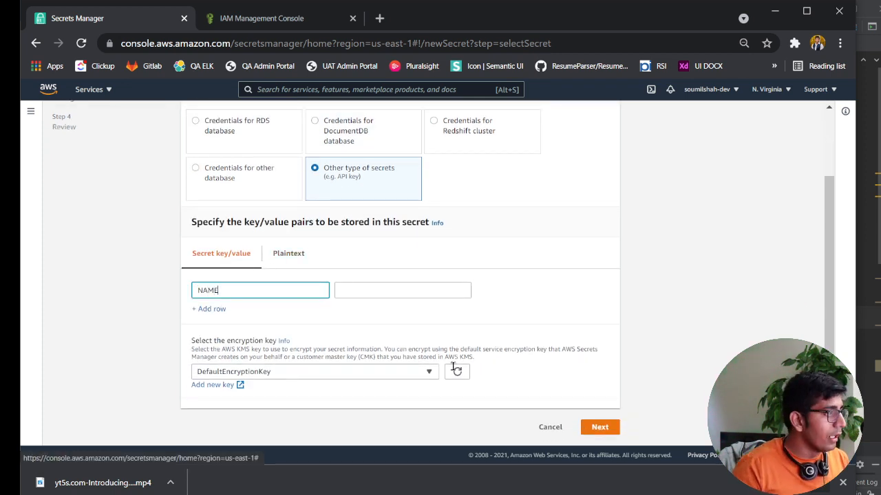
pyautogui.write('SOME')
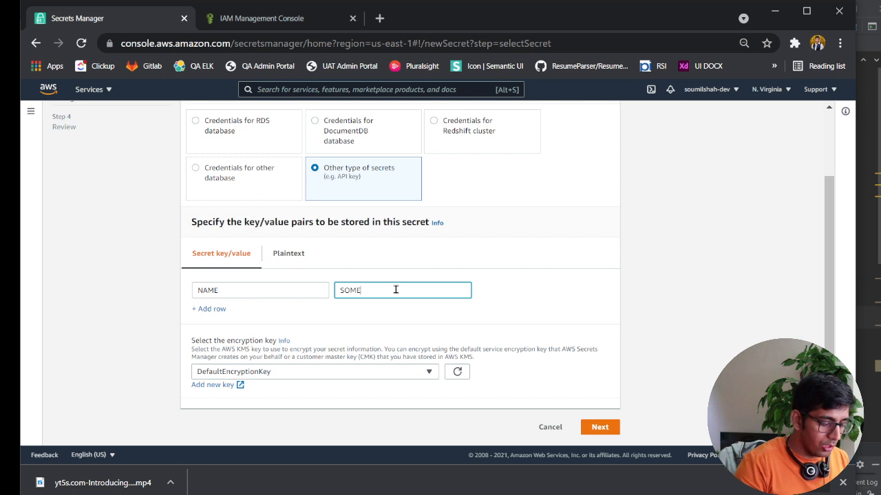
pyautogui.write('SECRET')
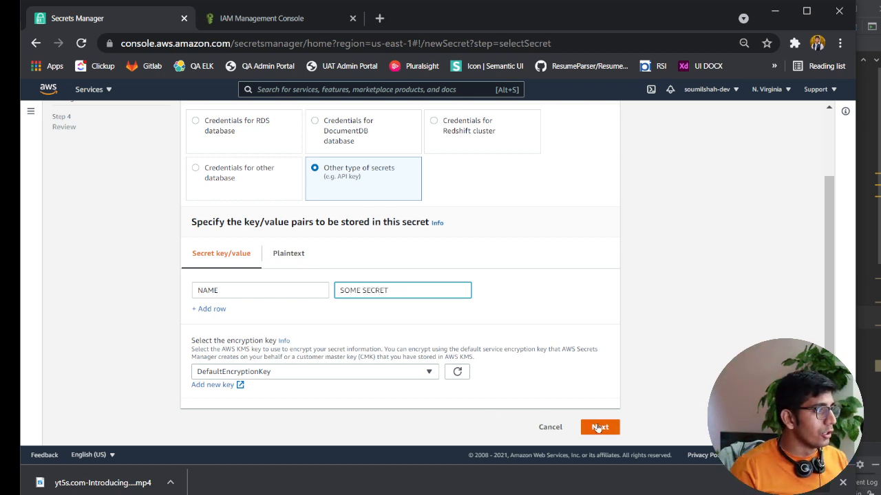
pyautogui.click(600, 426)
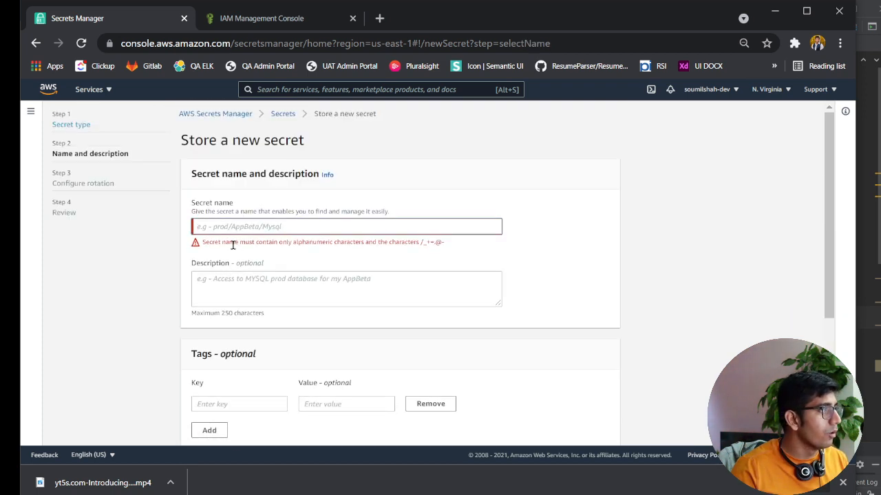
# Name and describe the secret myawssecret, store it, and return to PyCharm
pyautogui.write('myawssecret')
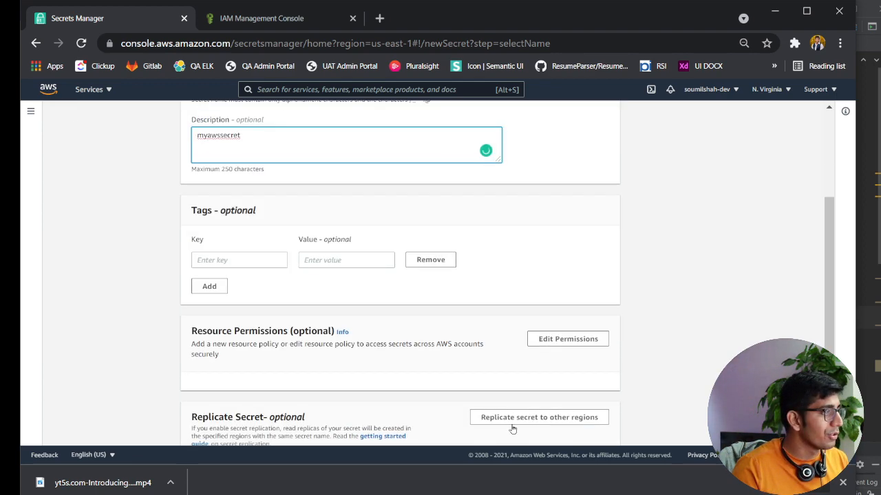
pyautogui.click(600, 426)
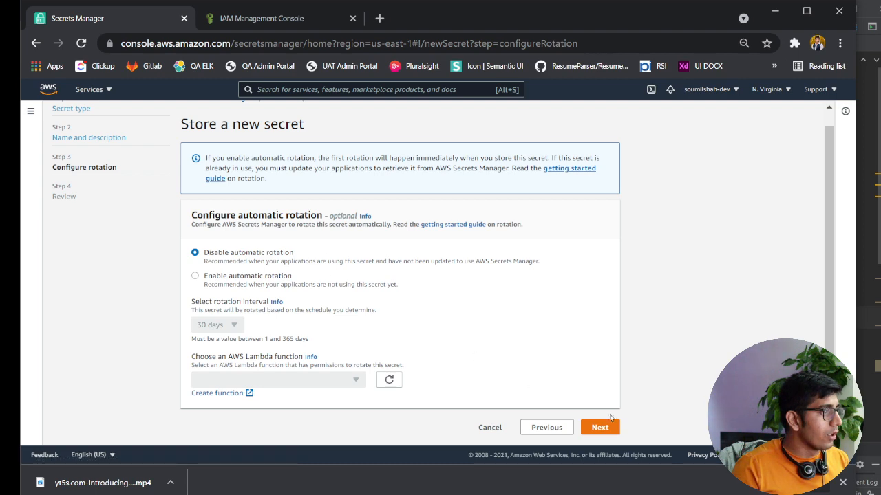
pyautogui.click(600, 427)
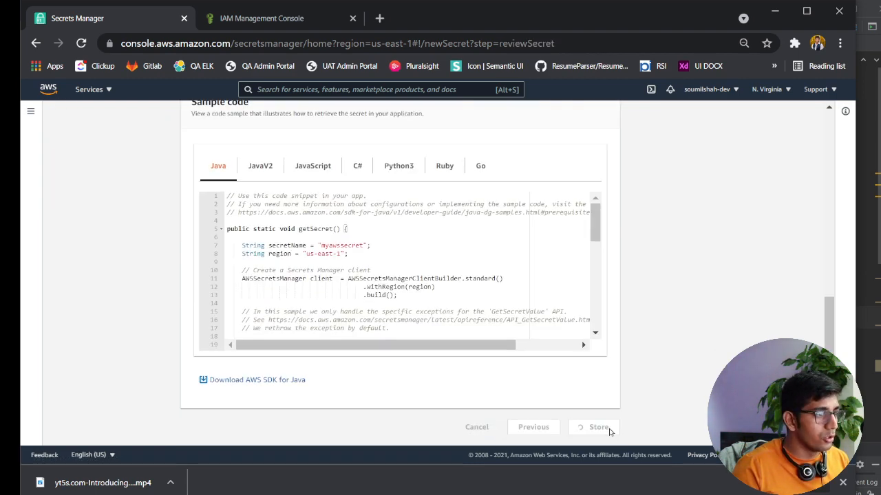
pyautogui.click(595, 427)
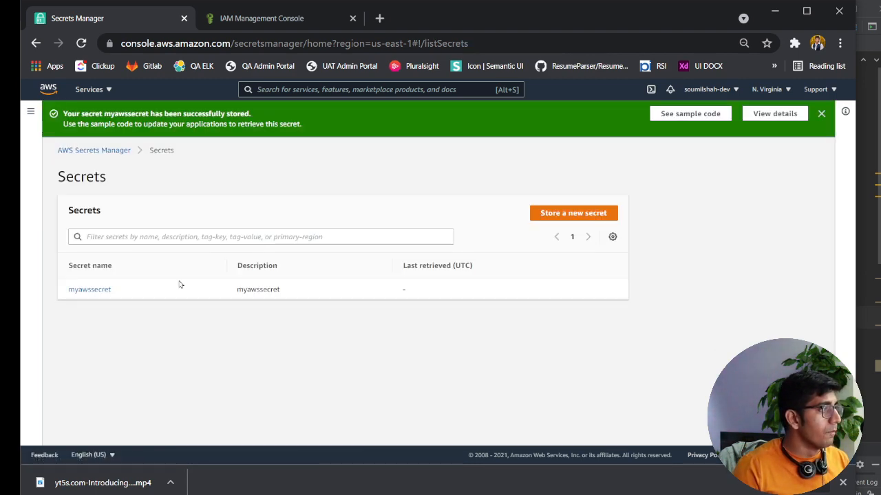
pyautogui.press('alt+tab')
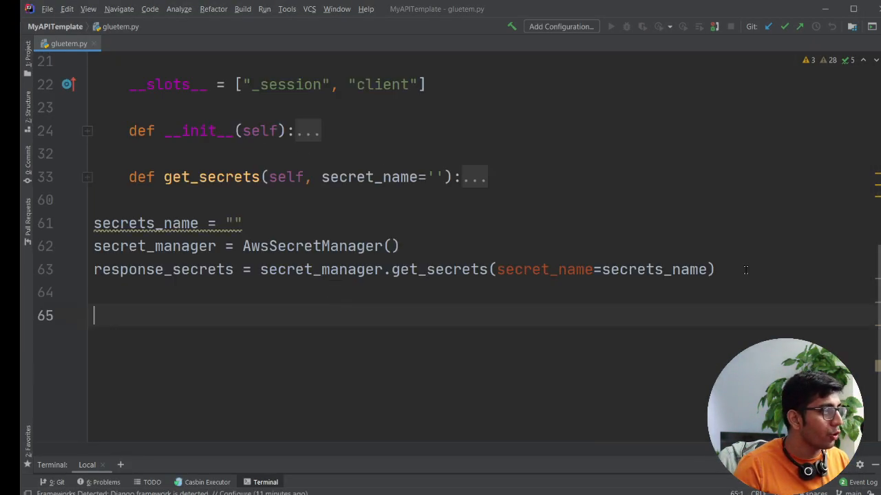
# After the get_secrets call, add print(os.getenv("NAME")), replacing a mistyped first attempt
pyautogui.write('for')
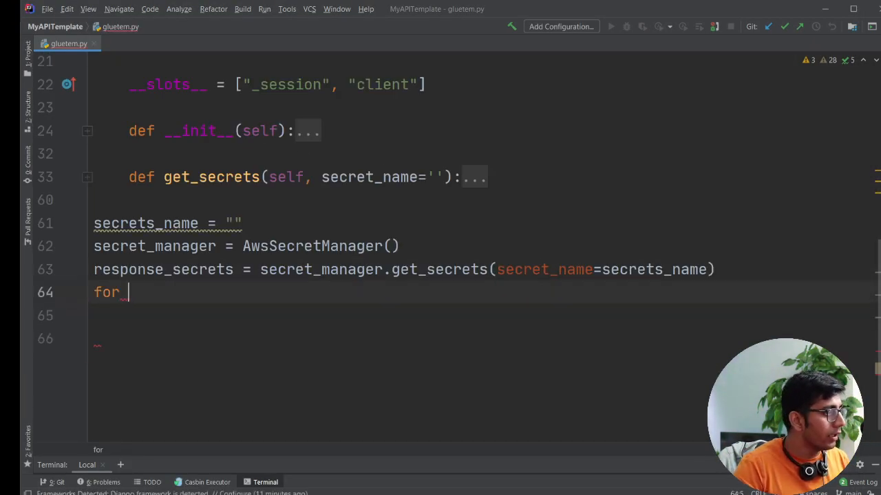
pyautogui.write('pr')
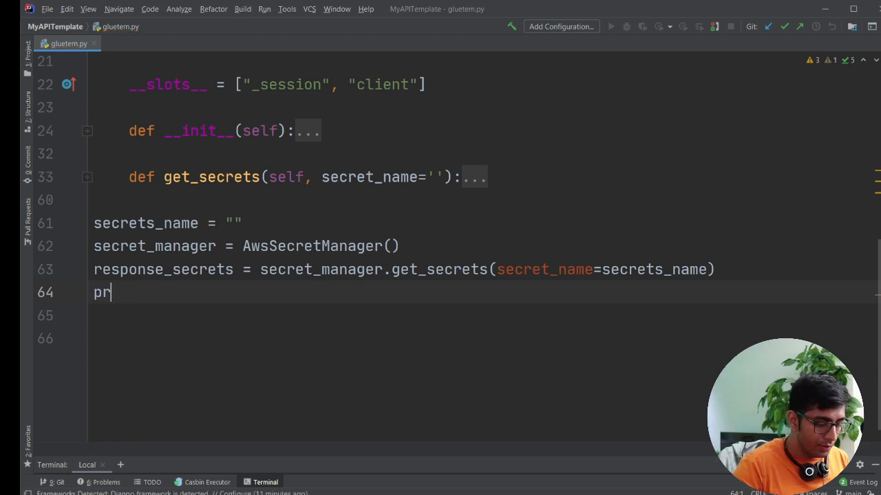
pyautogui.write('int(os')
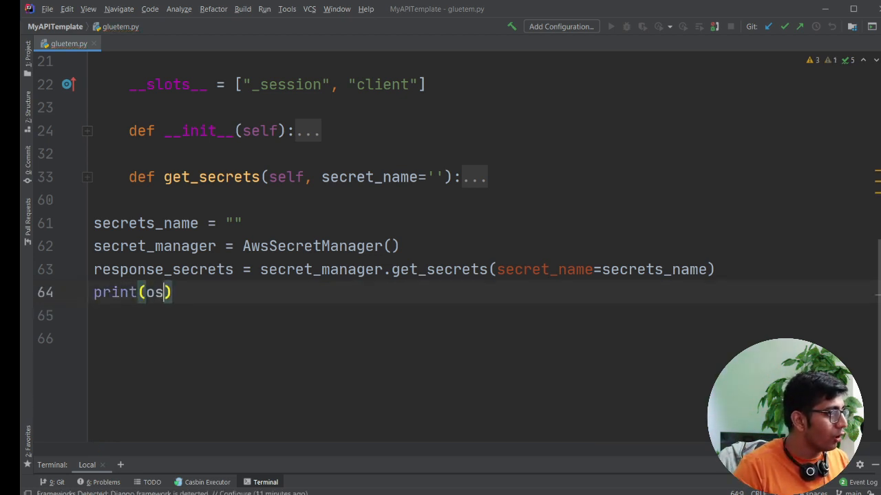
pyautogui.write('.get()')
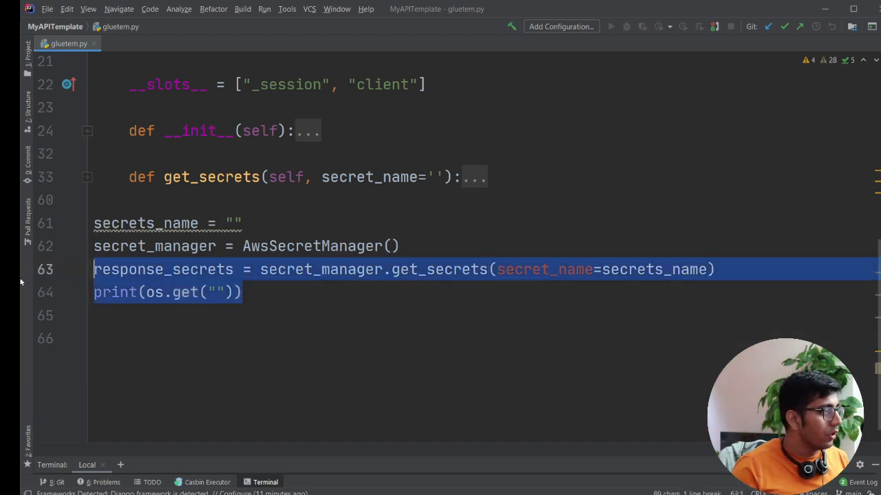
pyautogui.press('Delete')
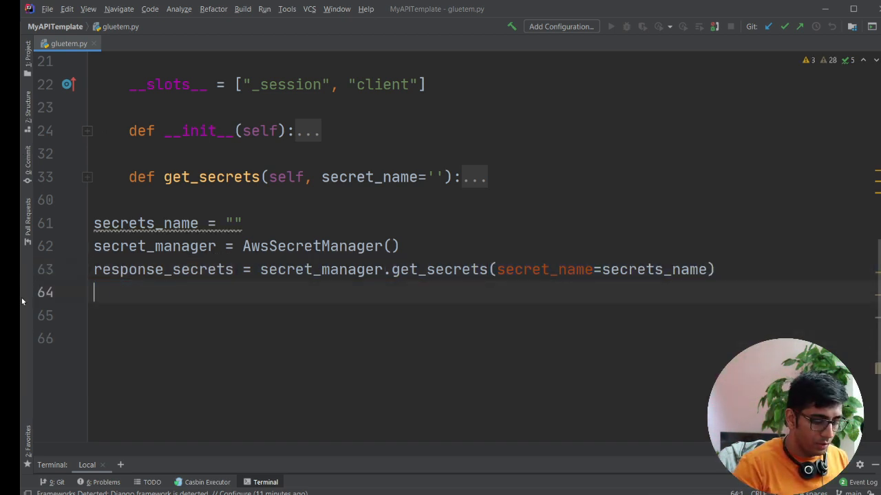
pyautogui.write('print(')
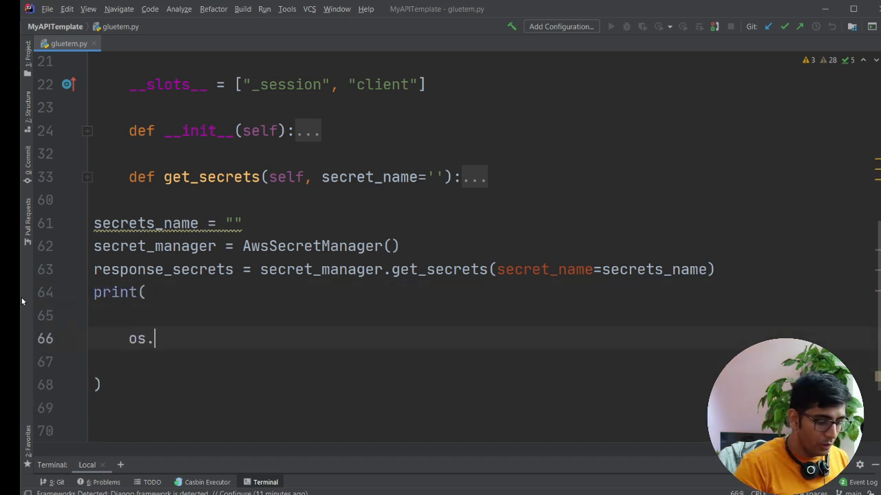
pyautogui.write('getenv("")')
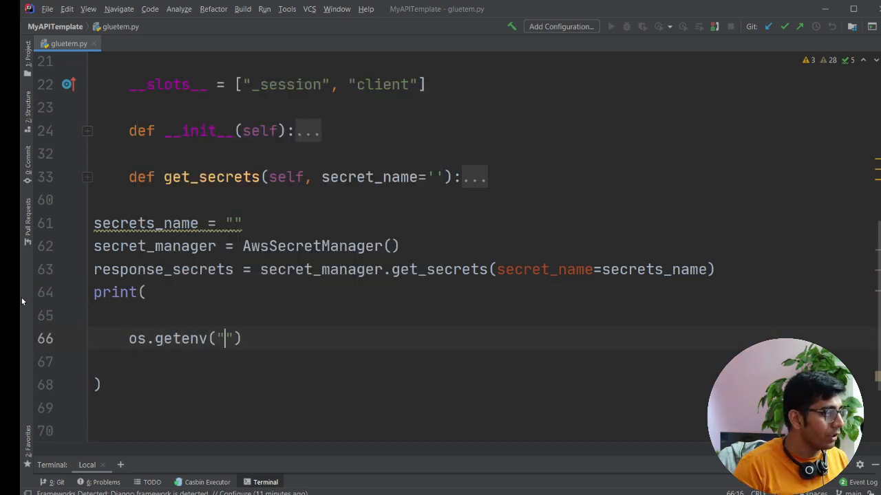
pyautogui.write('NAME')
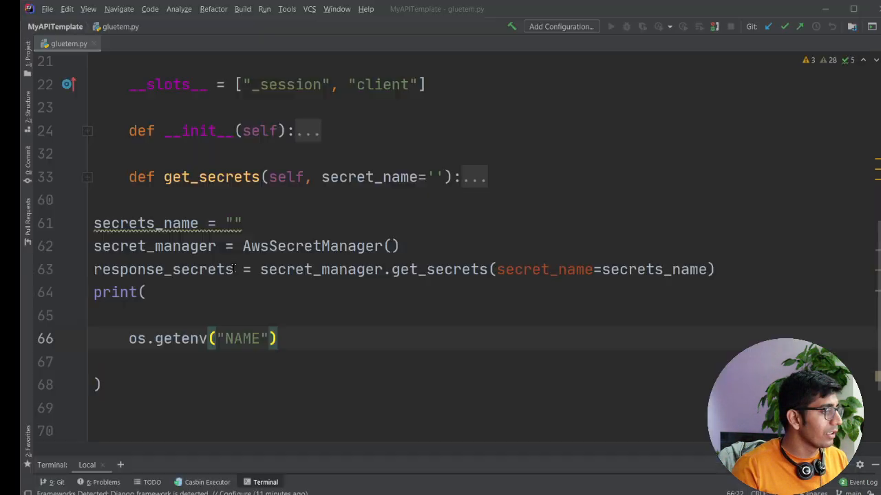
# Set secrets_name = "myawssecret" and bring up the run menu for gluetem.py
pyautogui.write('myawssecret')
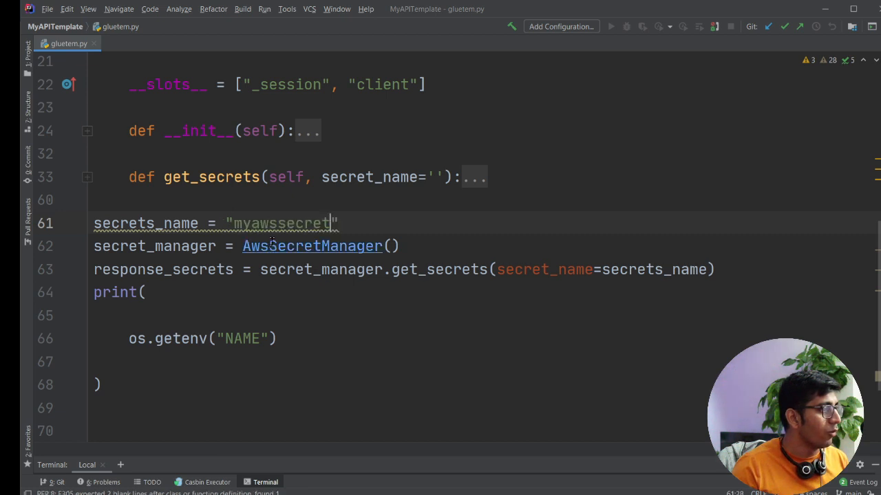
pyautogui.rightClick(69, 43)
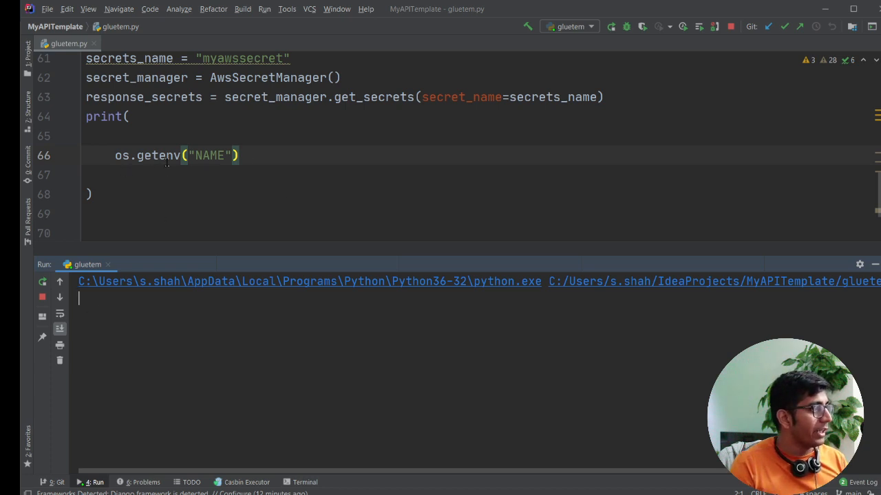
pyautogui.moveTo(248, 132)
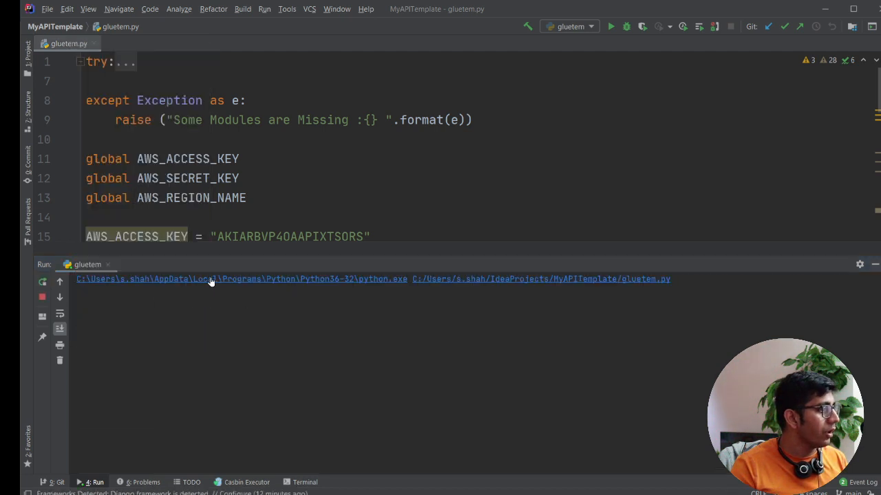
# Add print("Ok") right after the module-import except block near the top
pyautogui.scroll(-3)
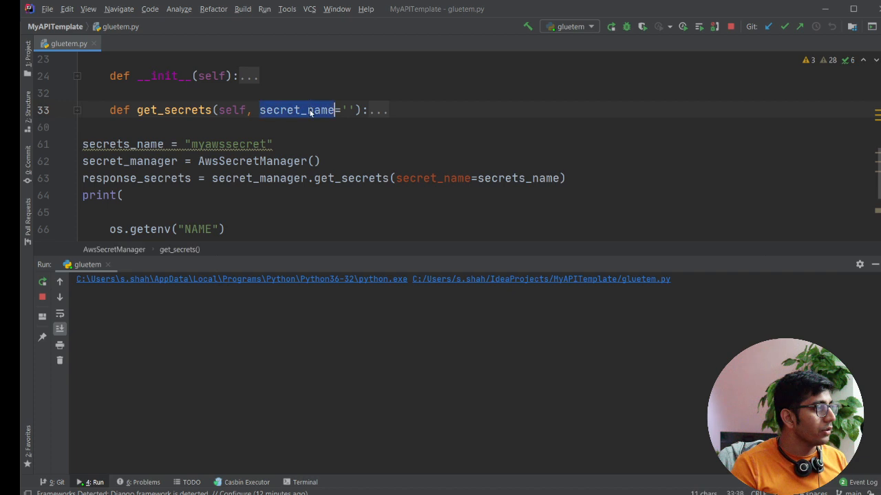
pyautogui.scroll(-3)
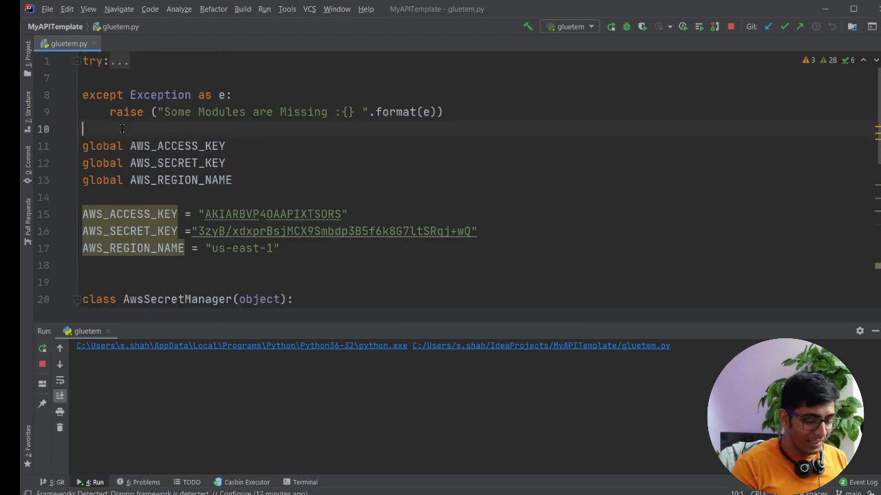
pyautogui.write('print("Ok")')
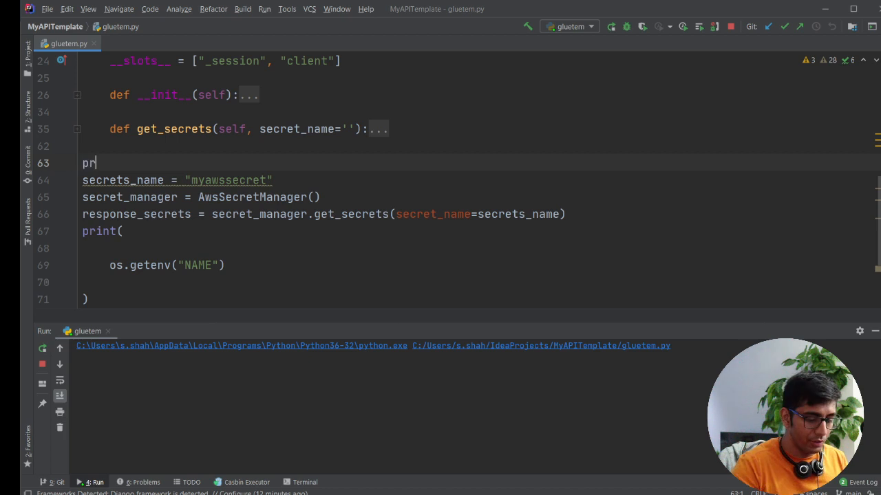
# Add print("Start ") above secrets_name, rerun to print SOME SECRET, and mask the AWS keys as XXXX
pyautogui.write('int("Start ")')
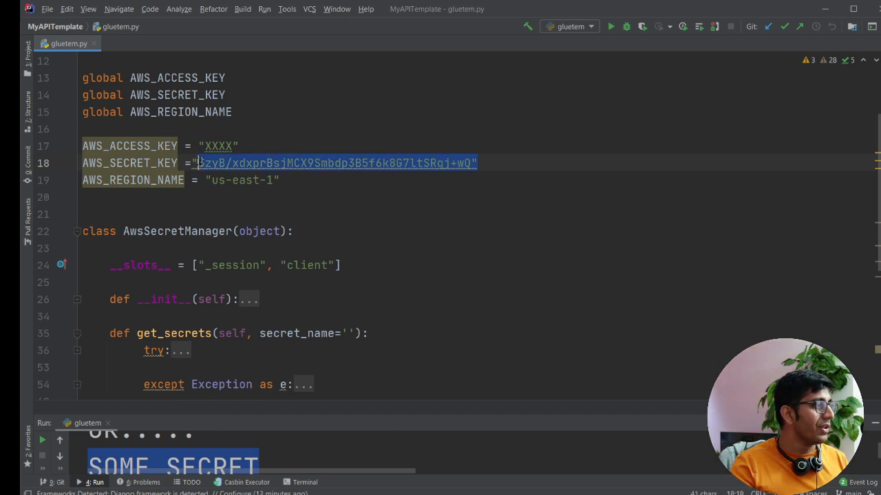
pyautogui.write('XXXX')
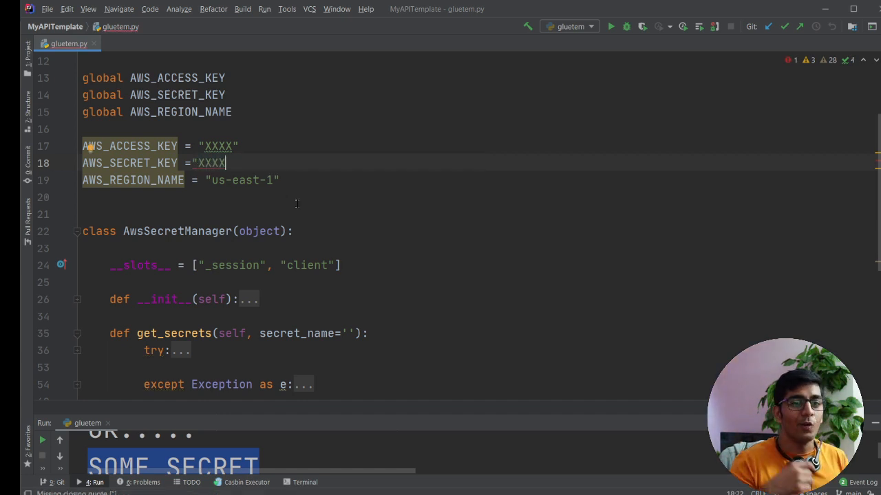